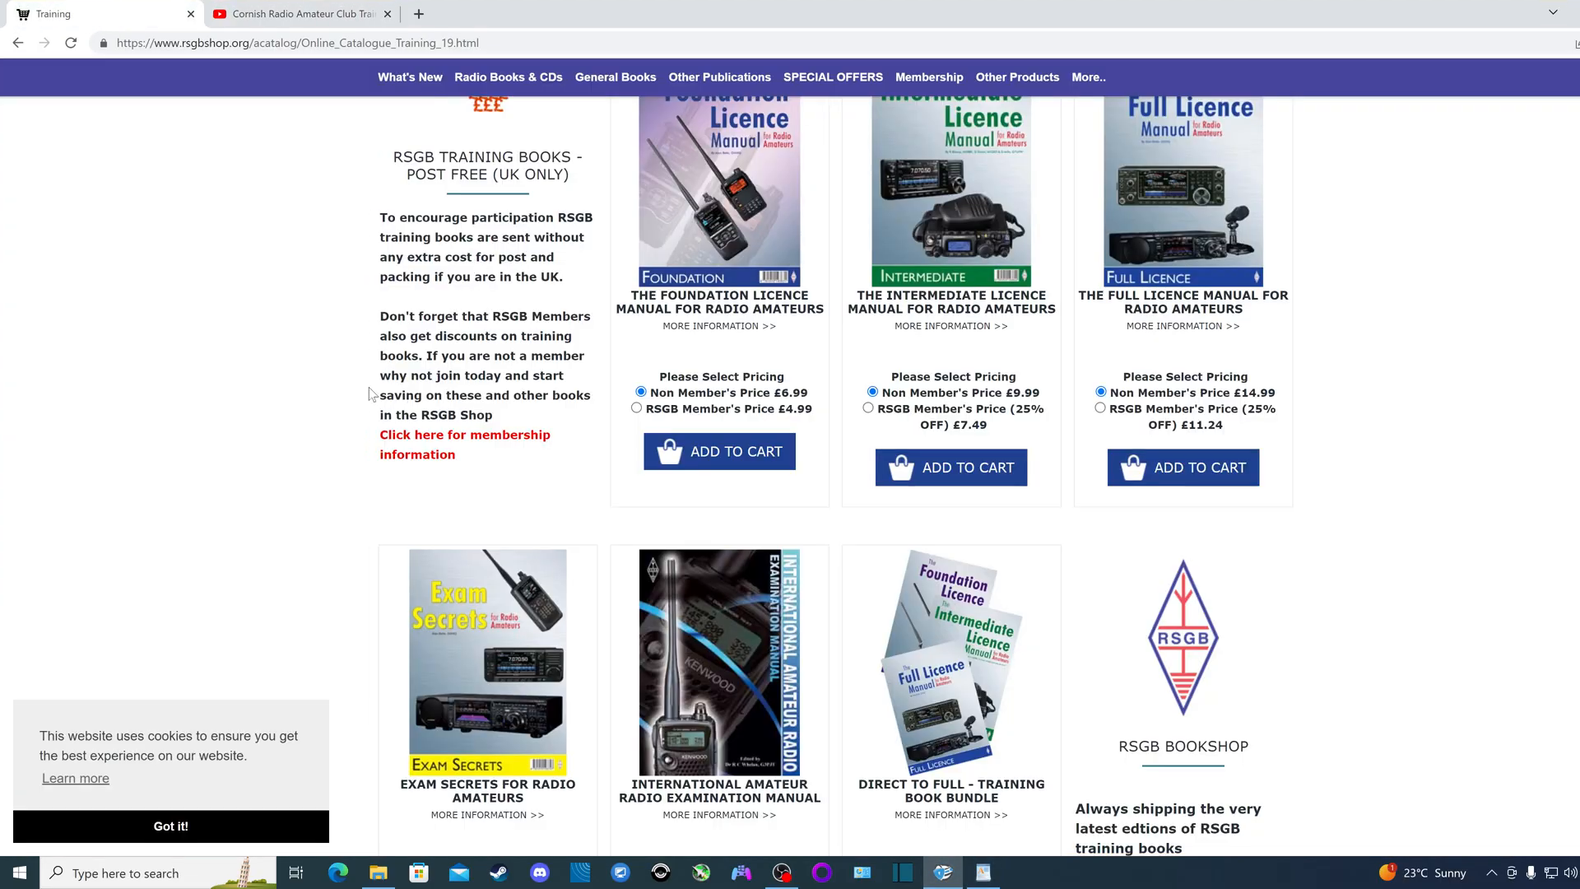
Step: Open The Foundation Licence Manual for Radio Amateurs product page (£6.99) in RSGB Shop
click(708, 326)
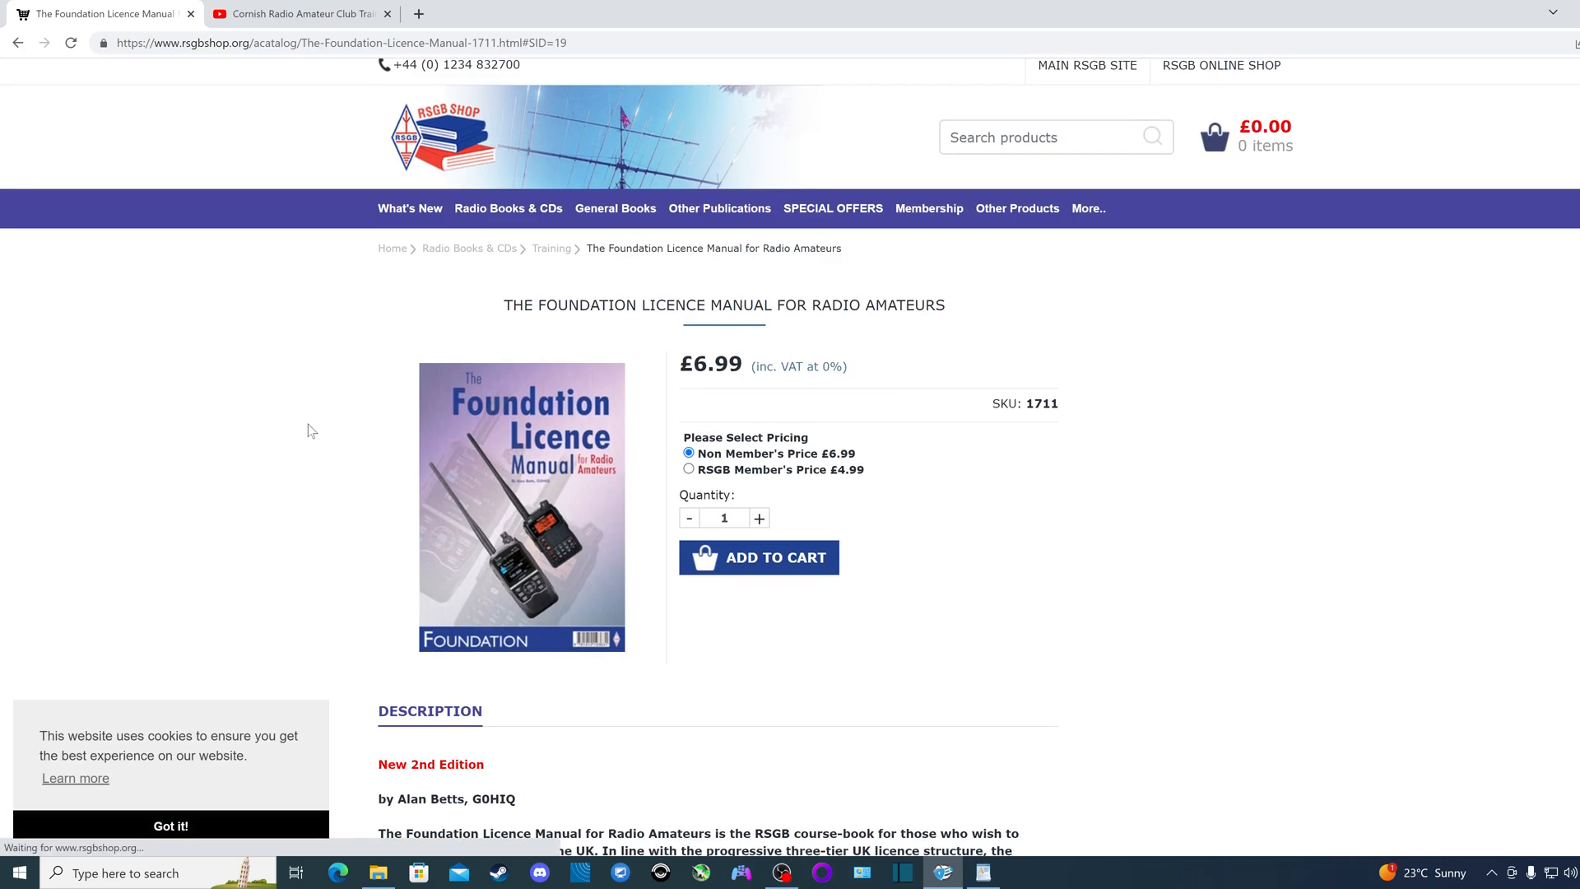
scroll(down, 3)
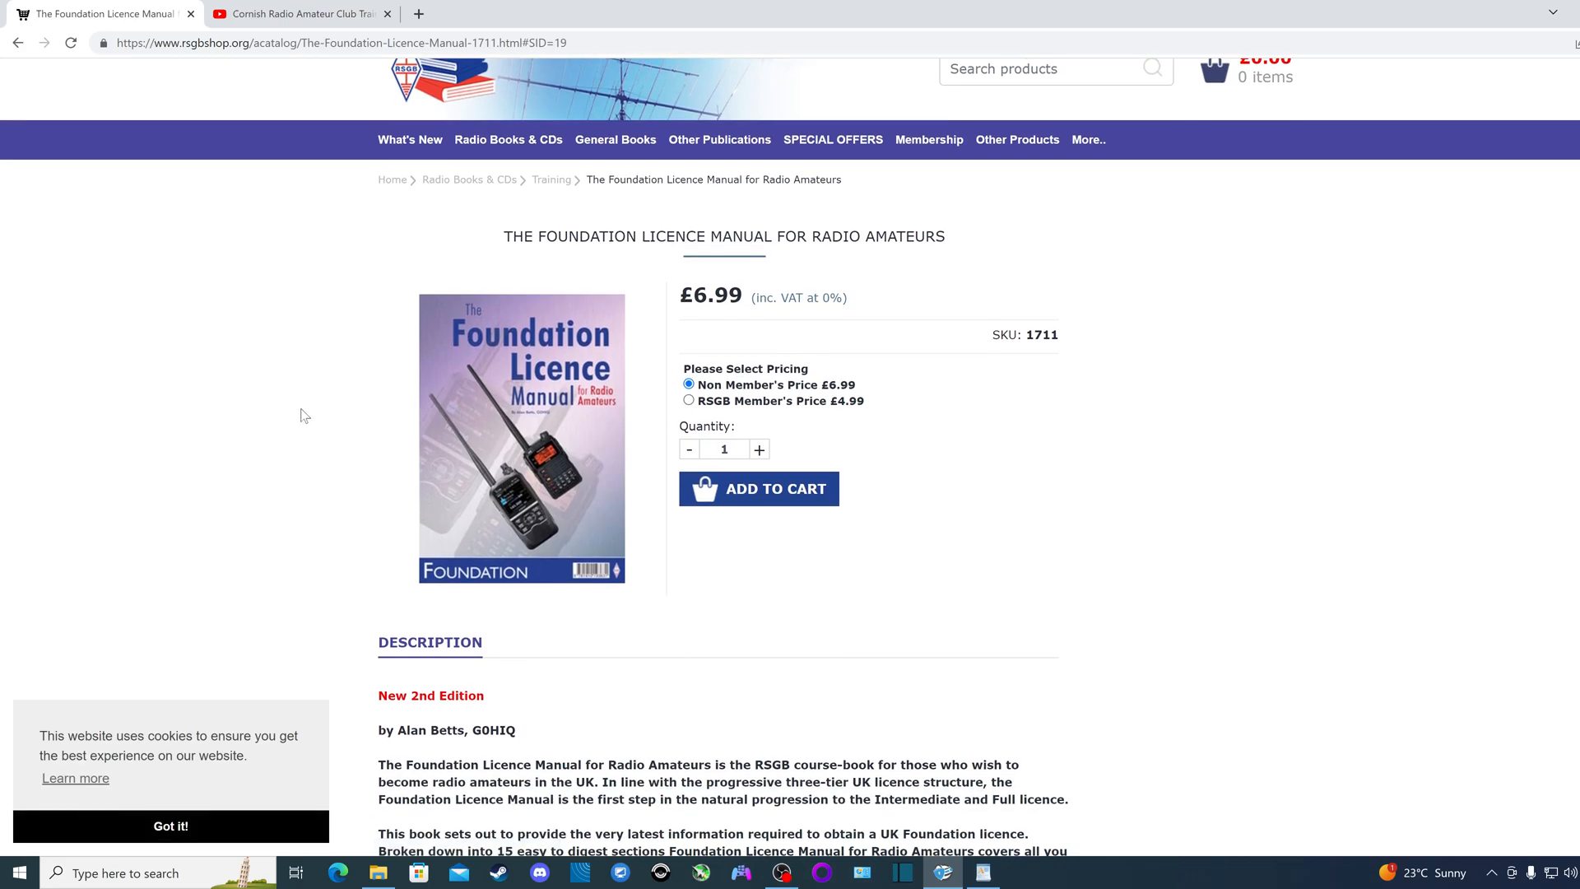
mouse_move(348, 431)
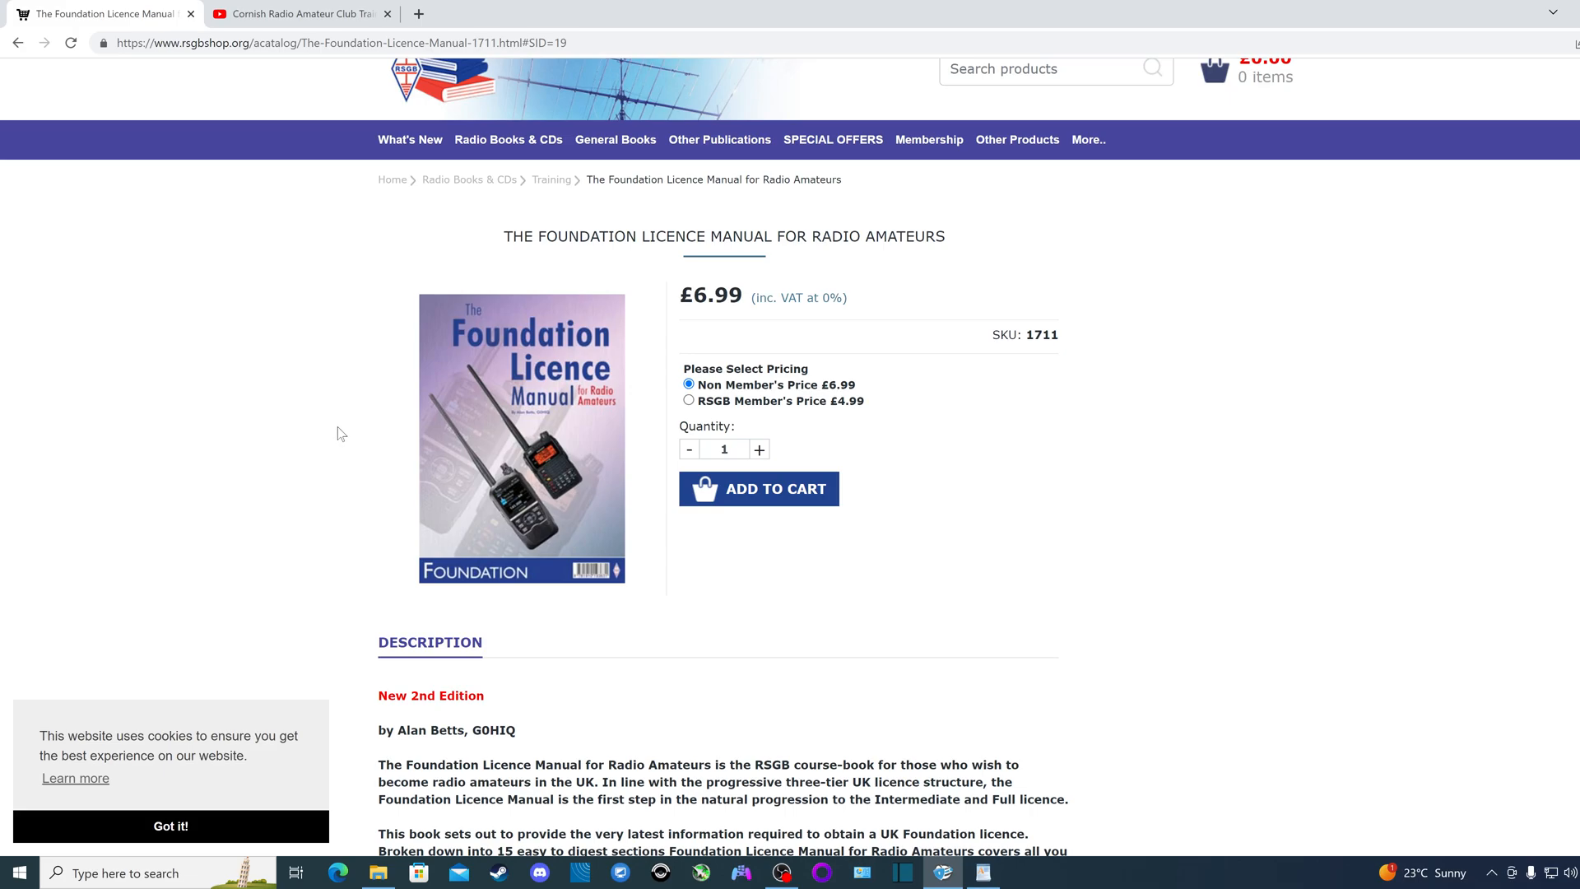
mouse_move(495, 272)
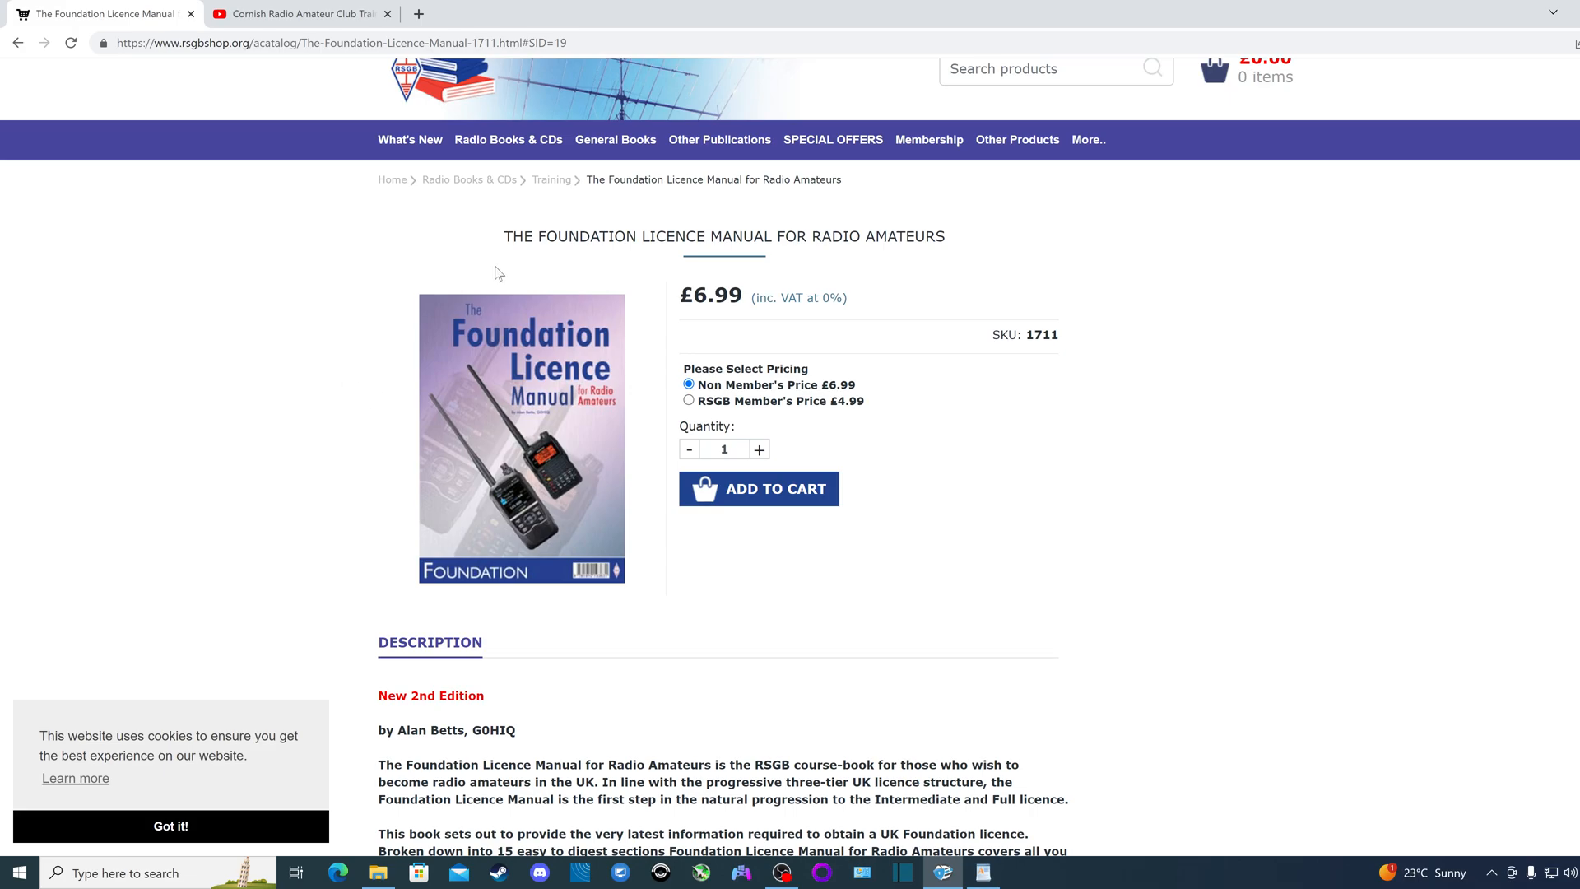
click(979, 872)
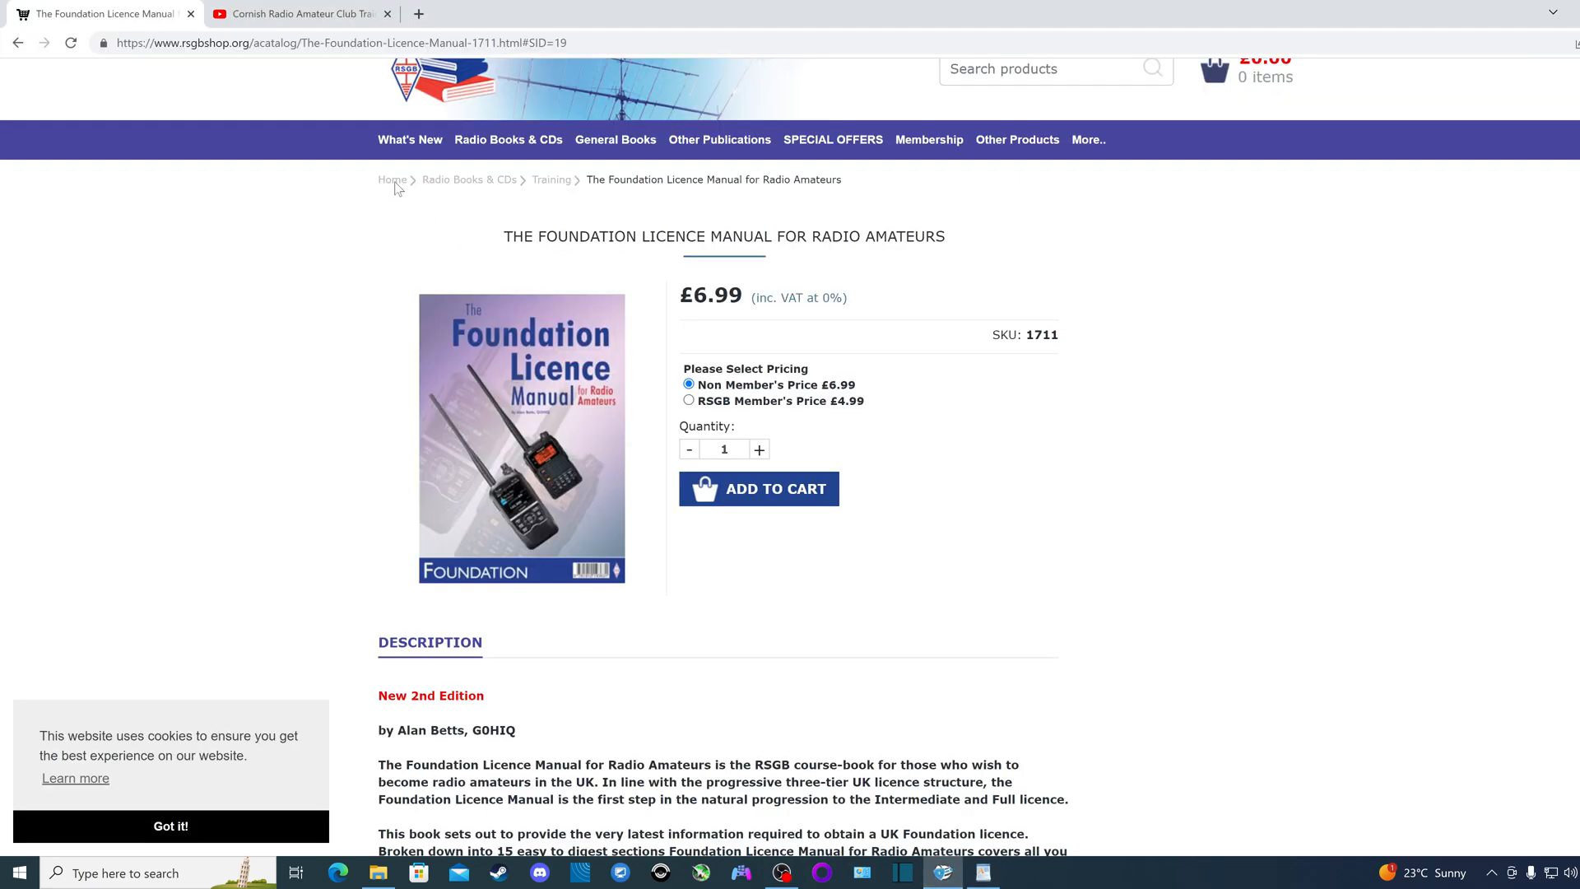
Step: Open the Exam Secrets for Radio Amateurs product page, priced £16.99
click(552, 180)
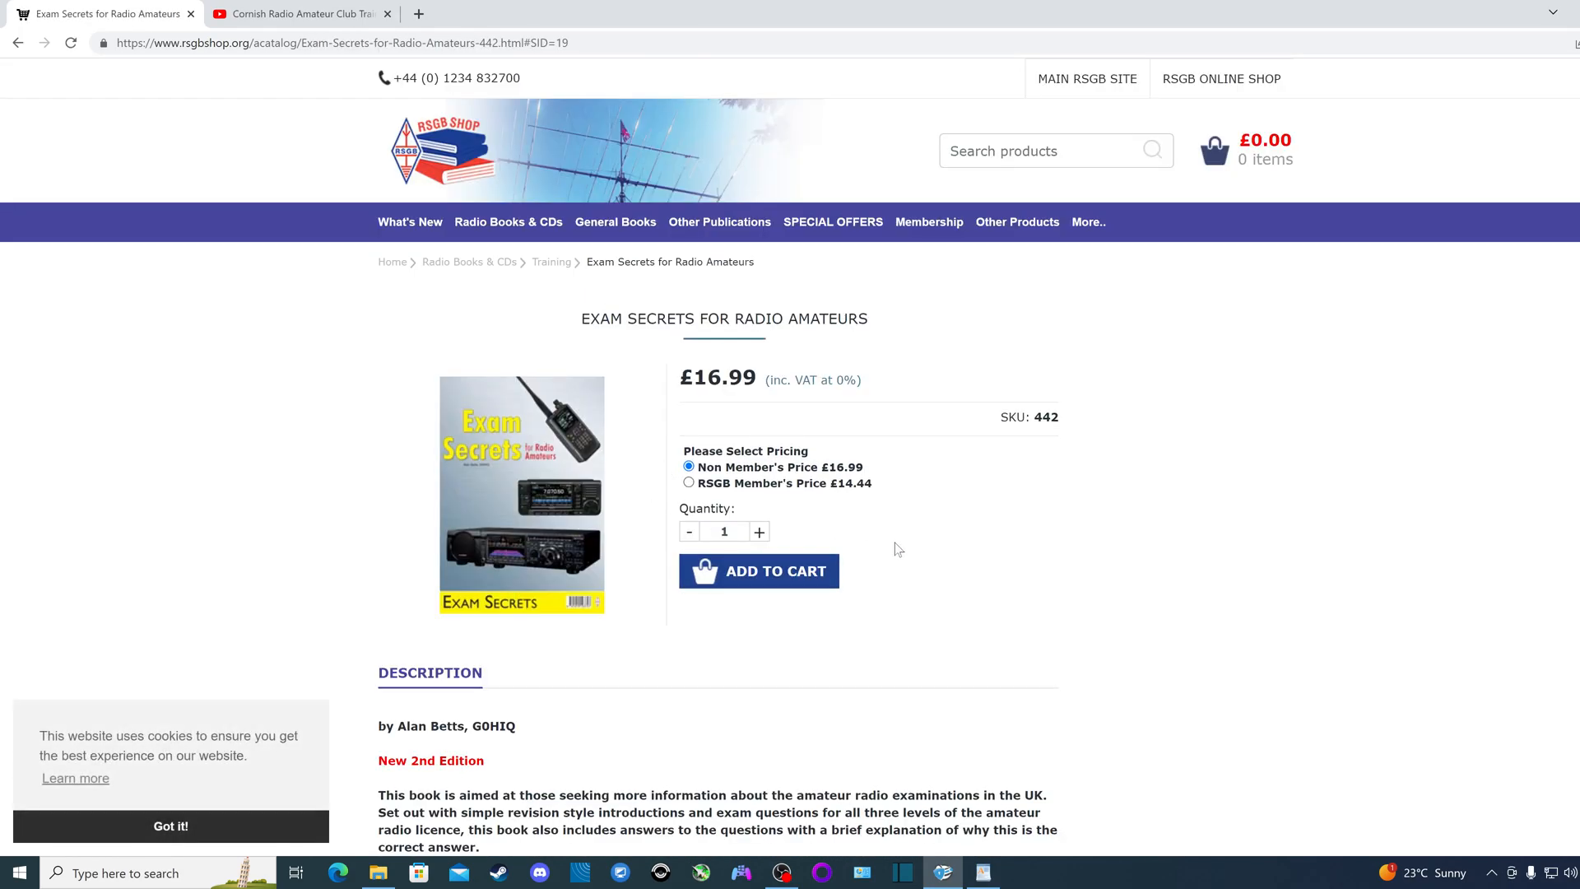
mouse_move(1032, 576)
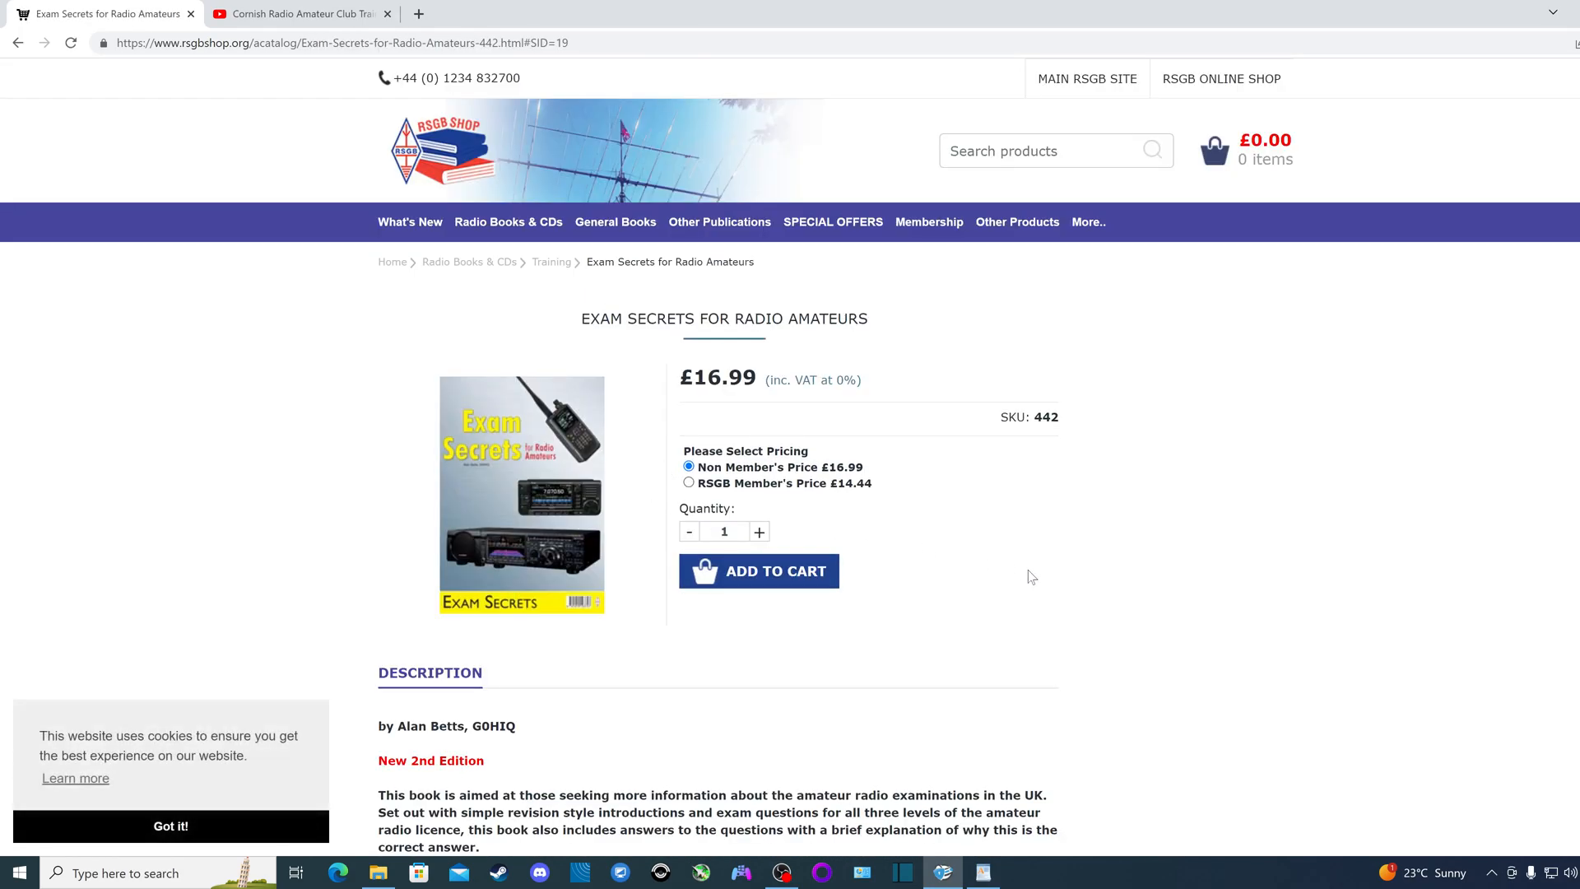
mouse_move(1024, 571)
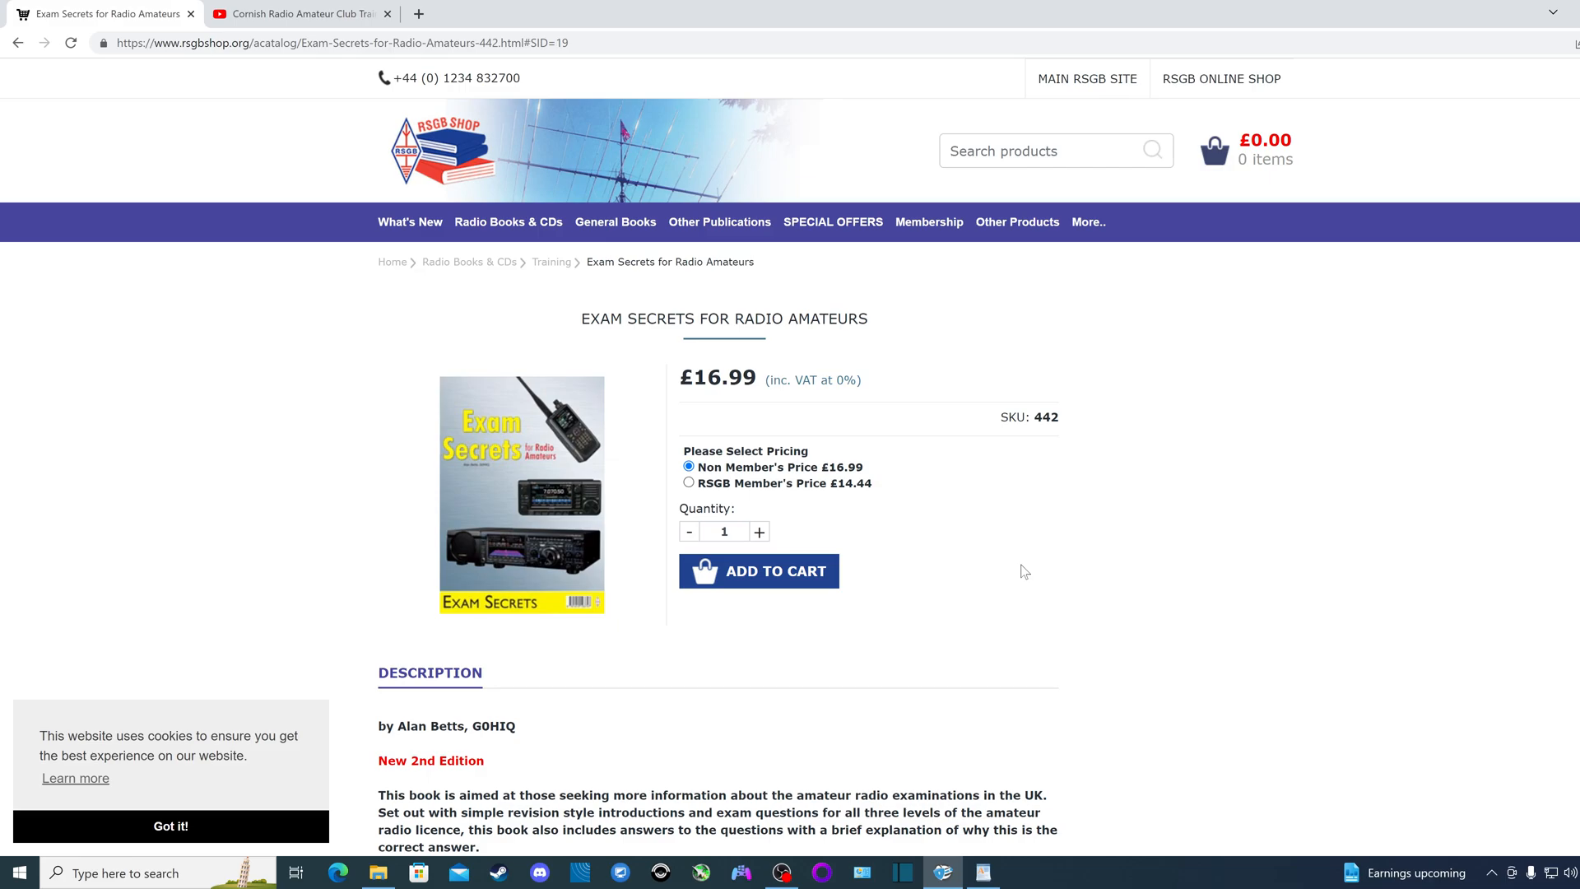
mouse_move(512, 462)
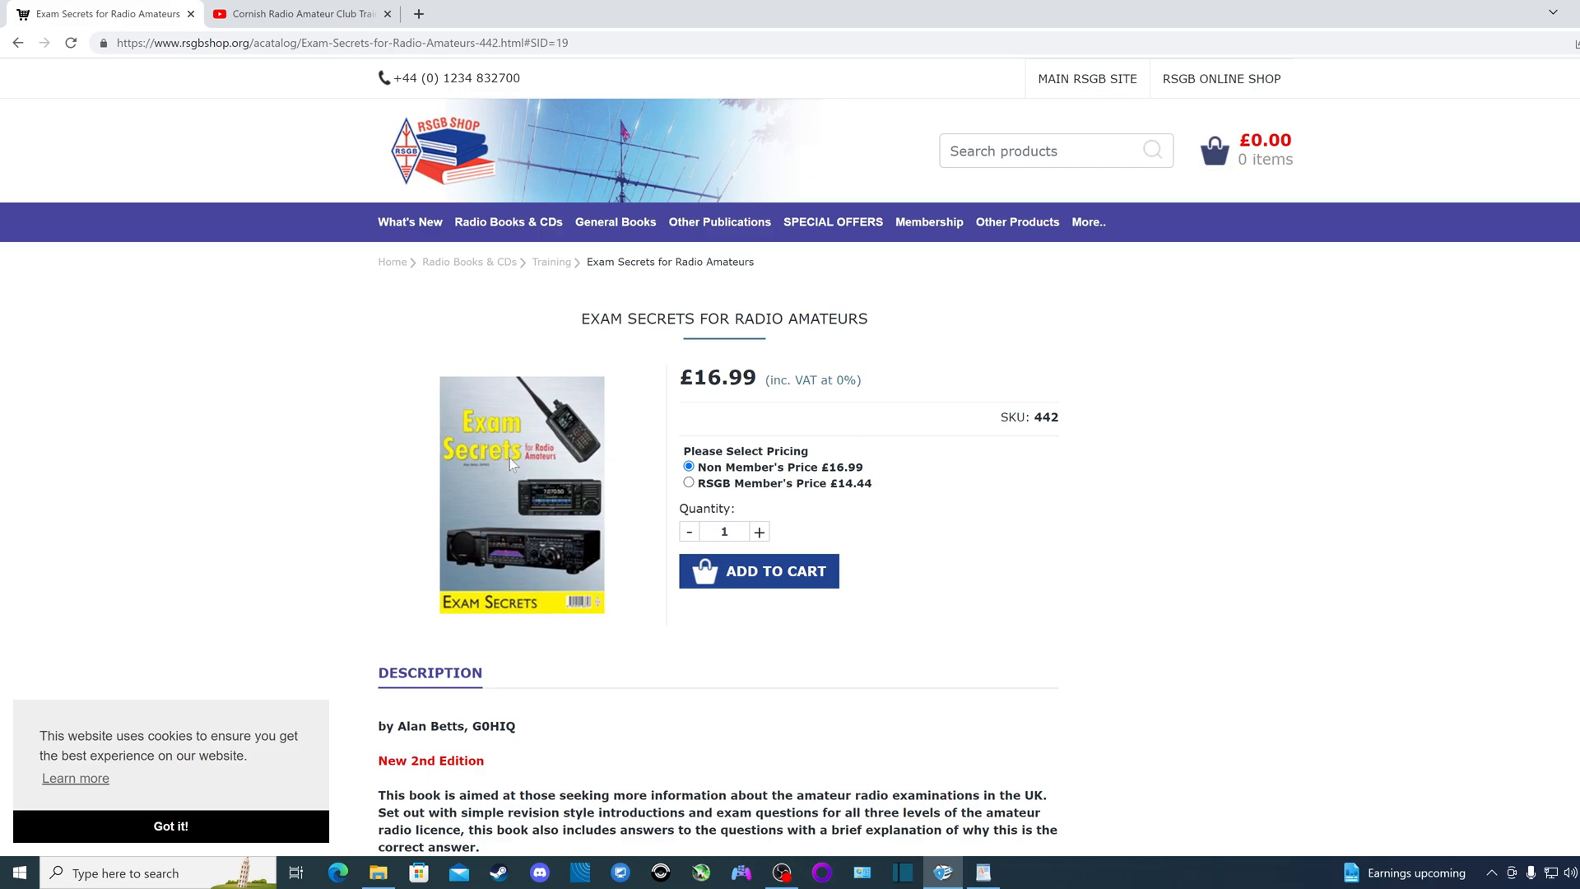
mouse_move(551, 277)
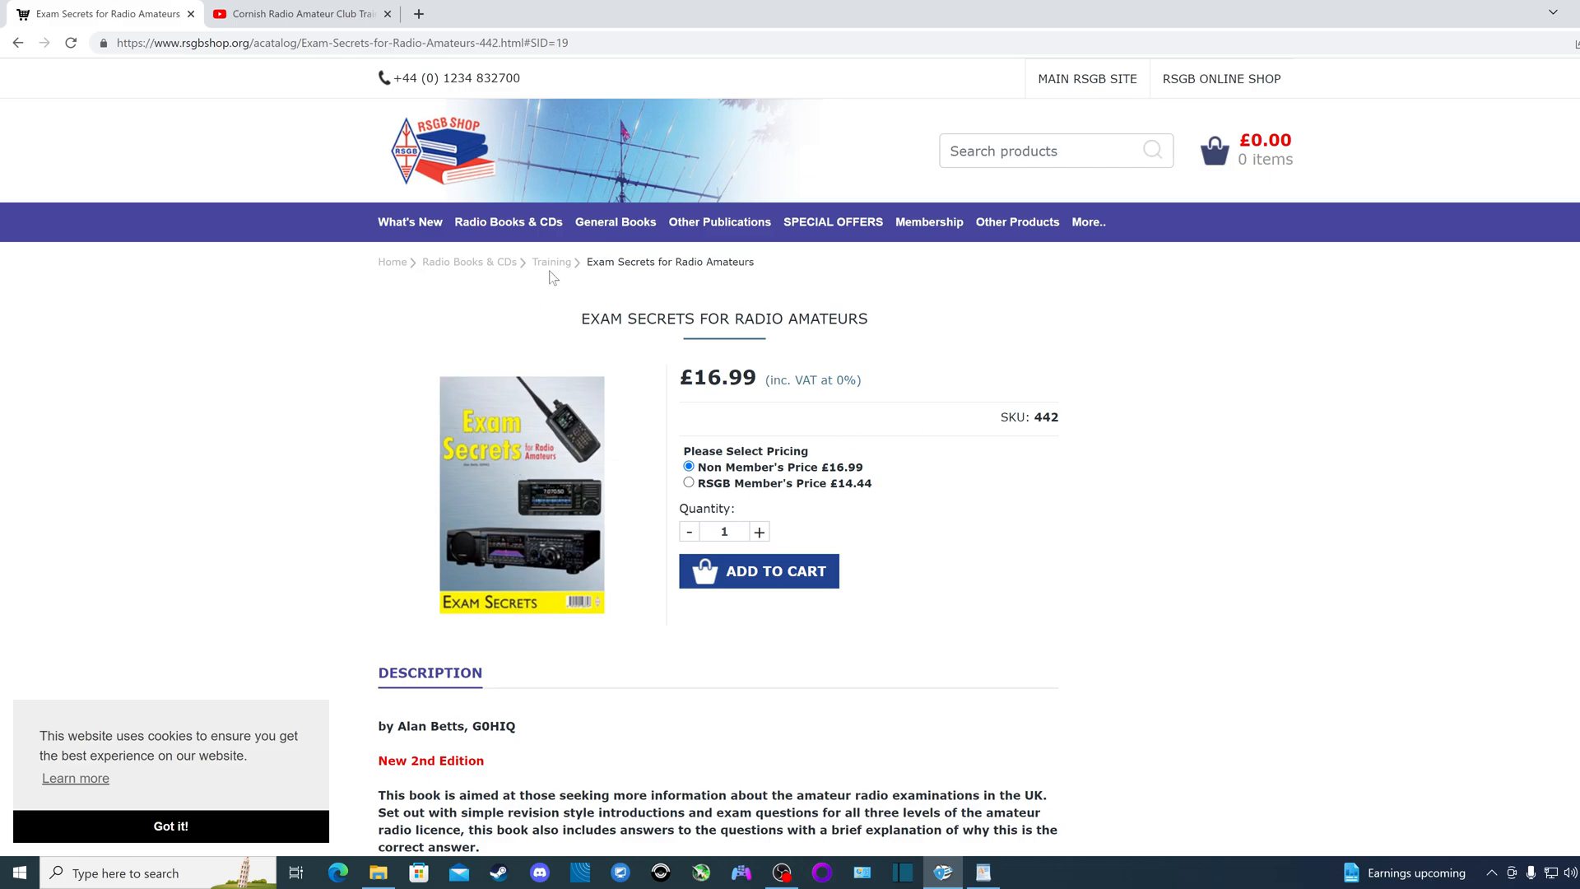
Step: Show the Cornish Radio Amateur Club Training playlists: Foundation, Intermediate and Advanced courses
click(979, 873)
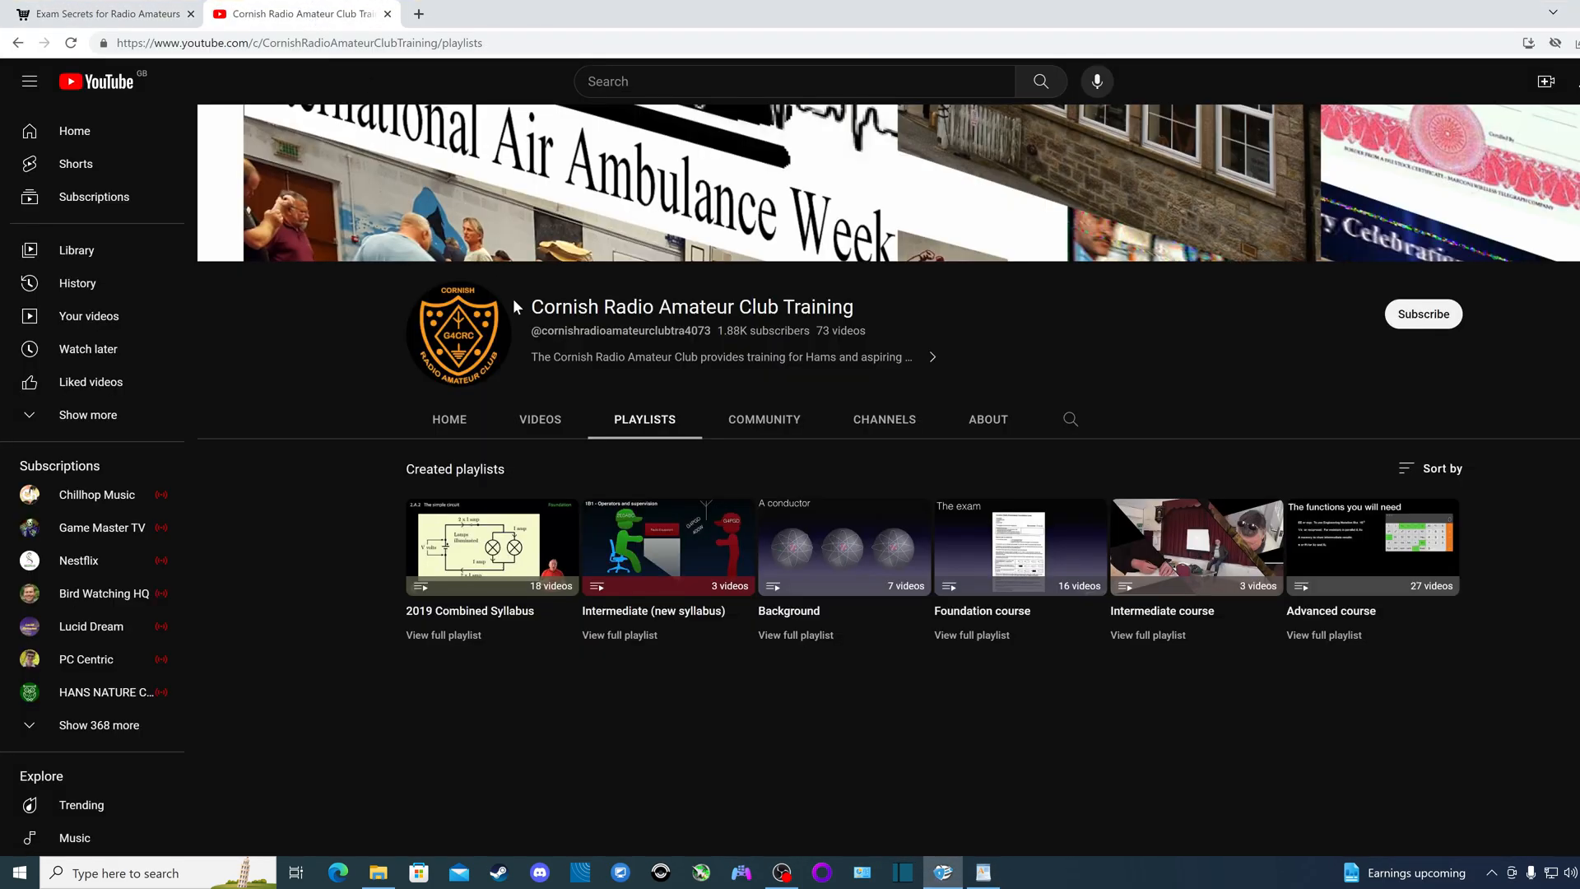
mouse_move(309, 386)
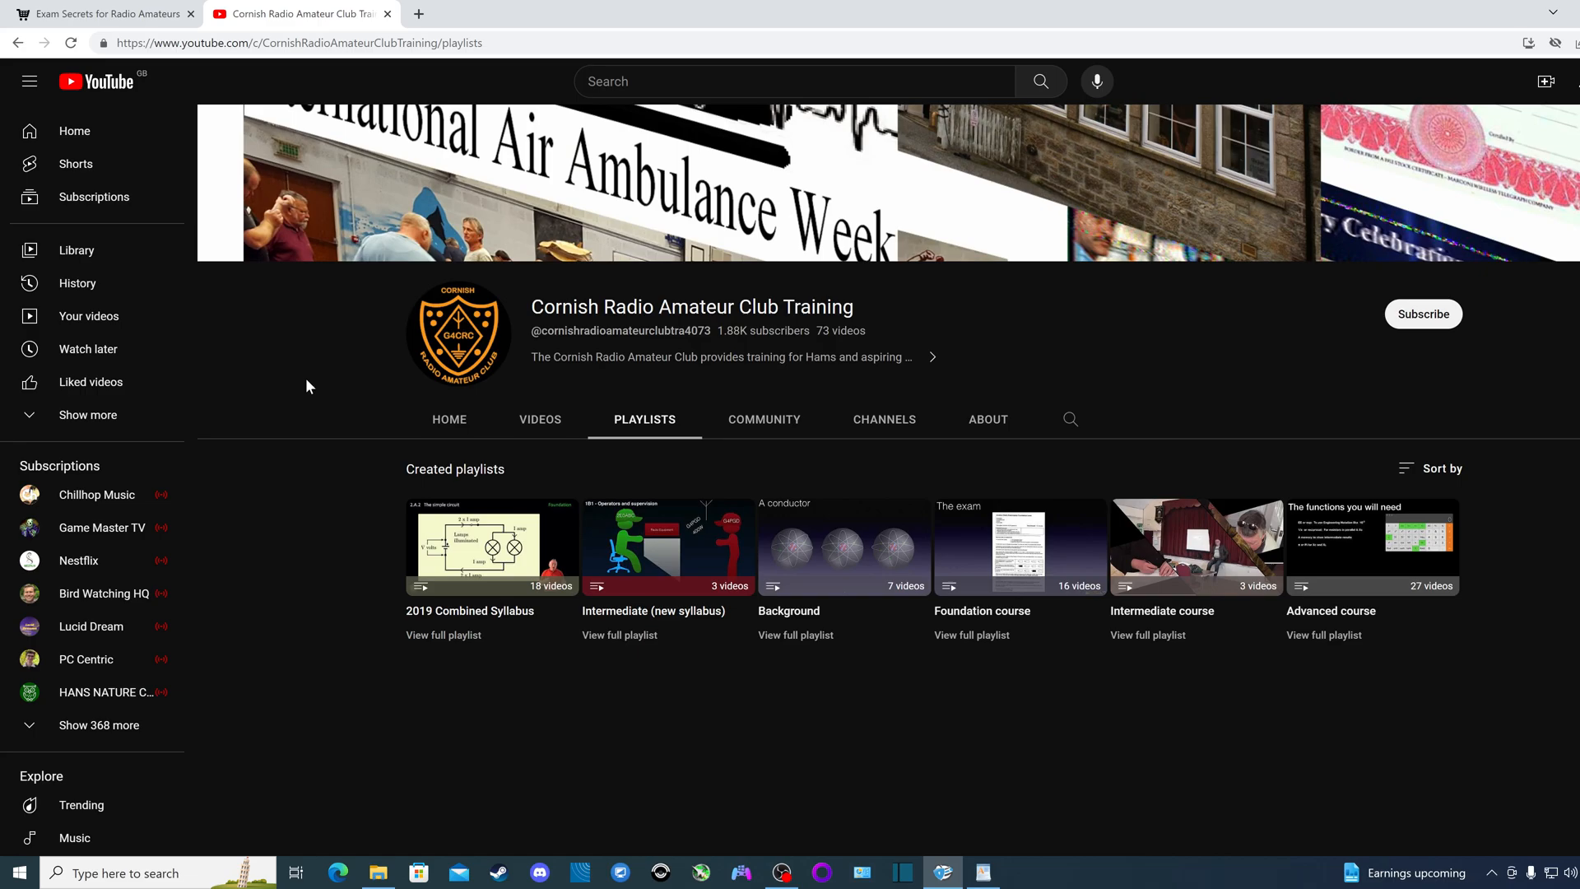
mouse_move(413, 677)
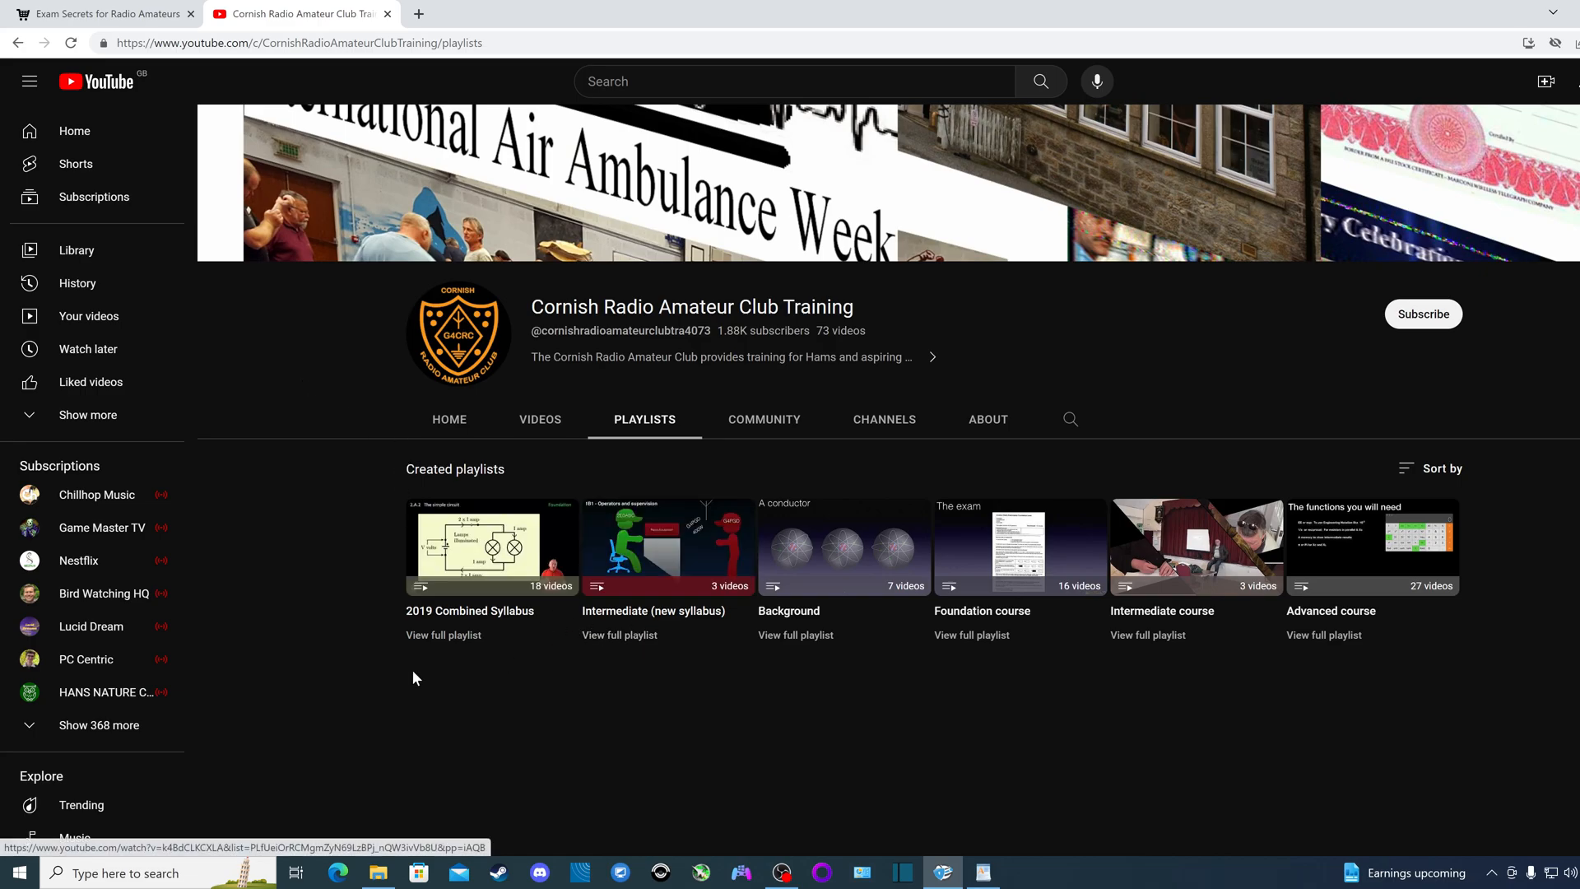
mouse_move(748, 744)
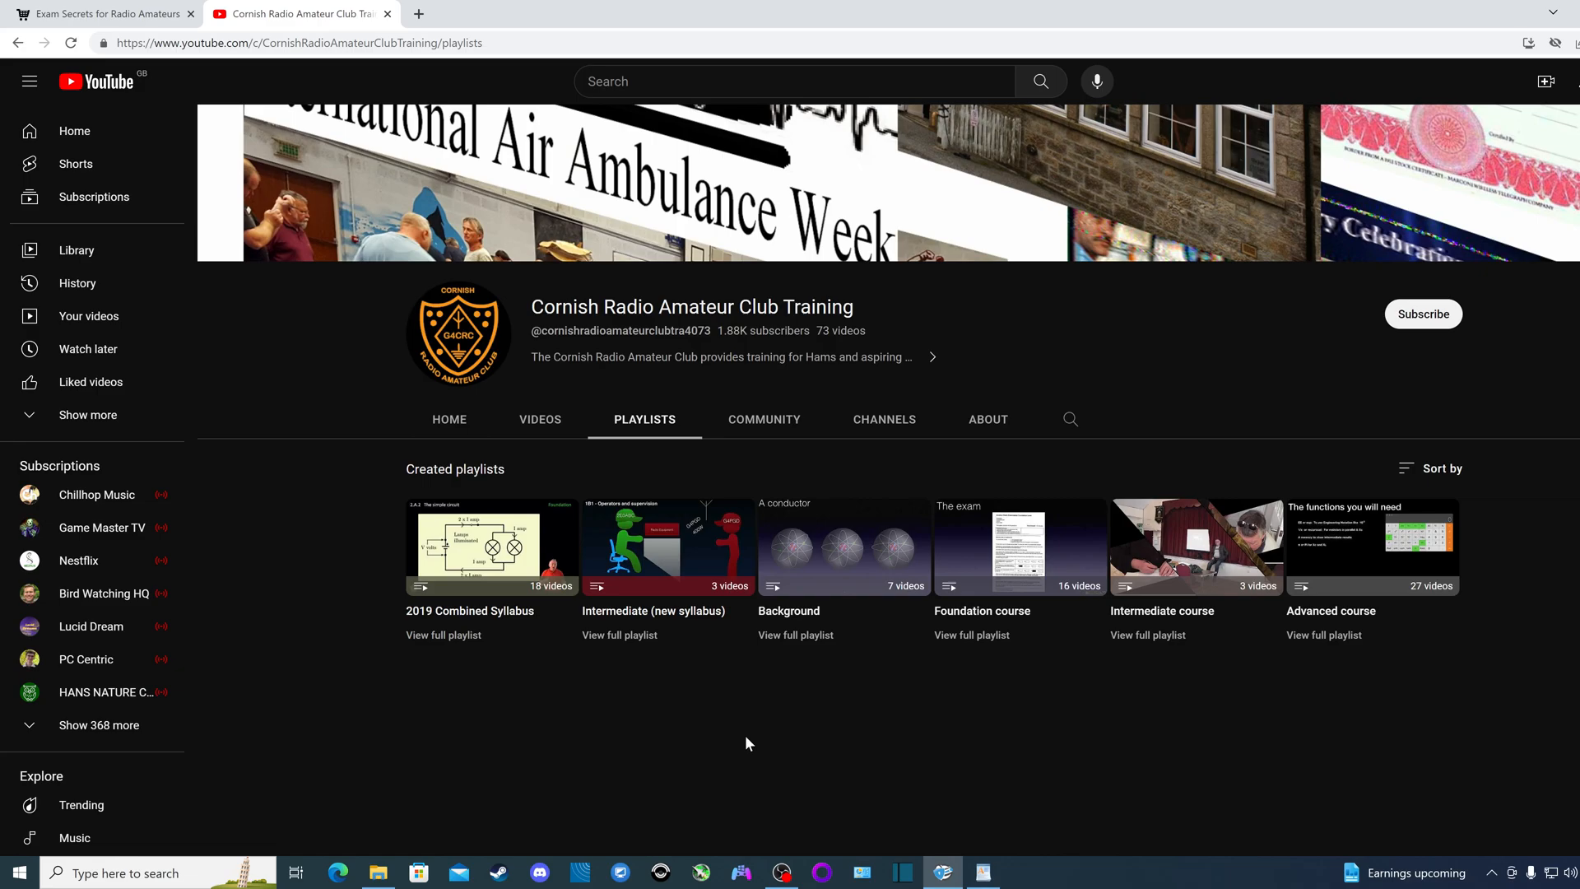
mouse_move(662, 681)
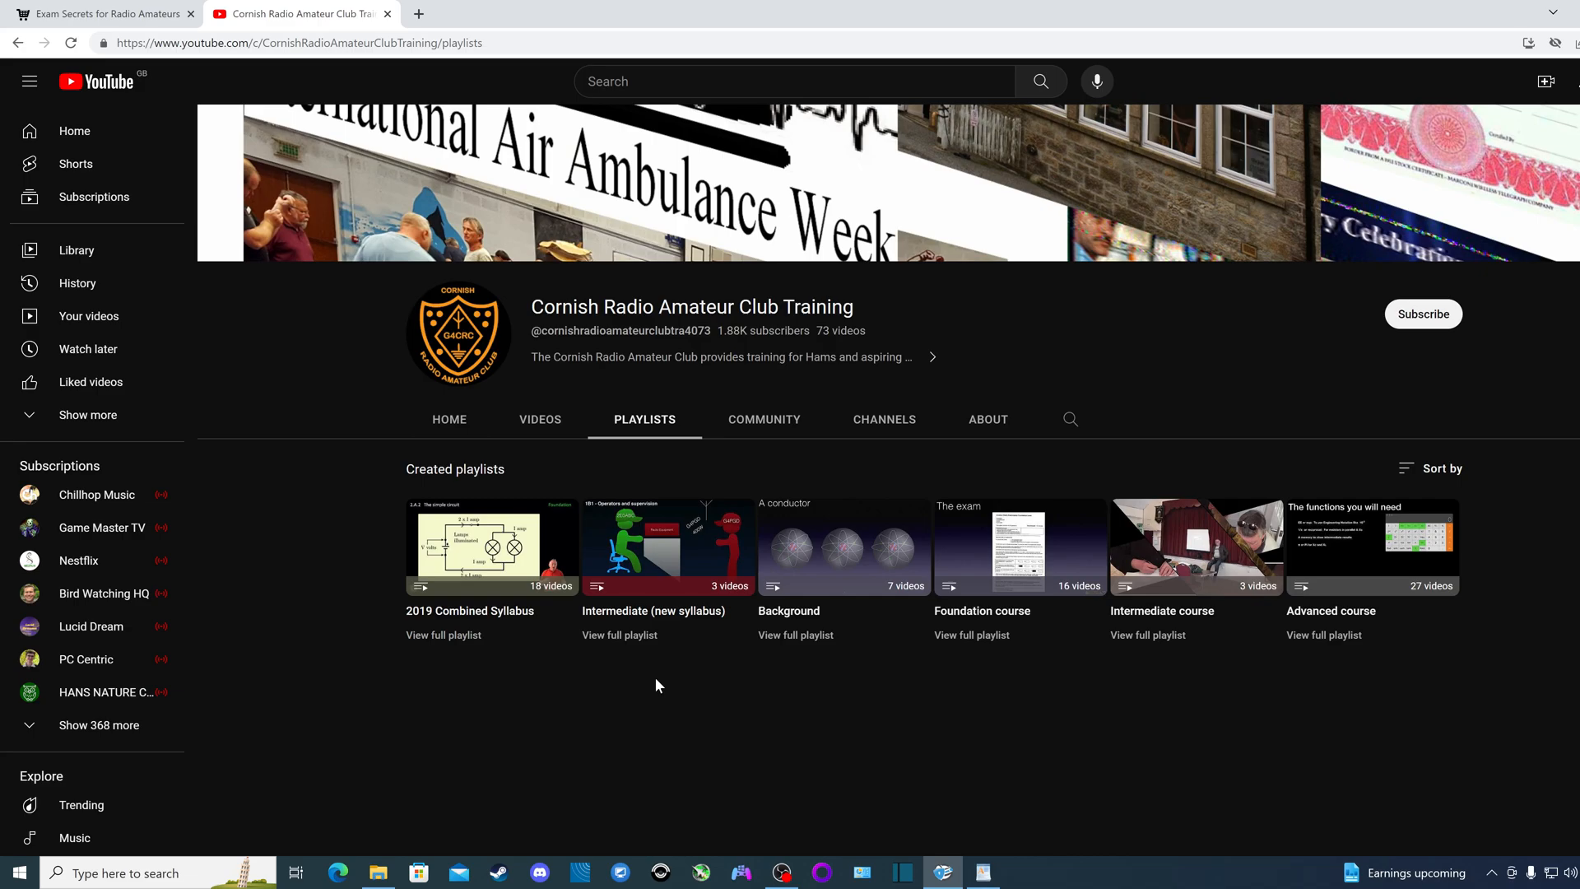
mouse_move(763, 701)
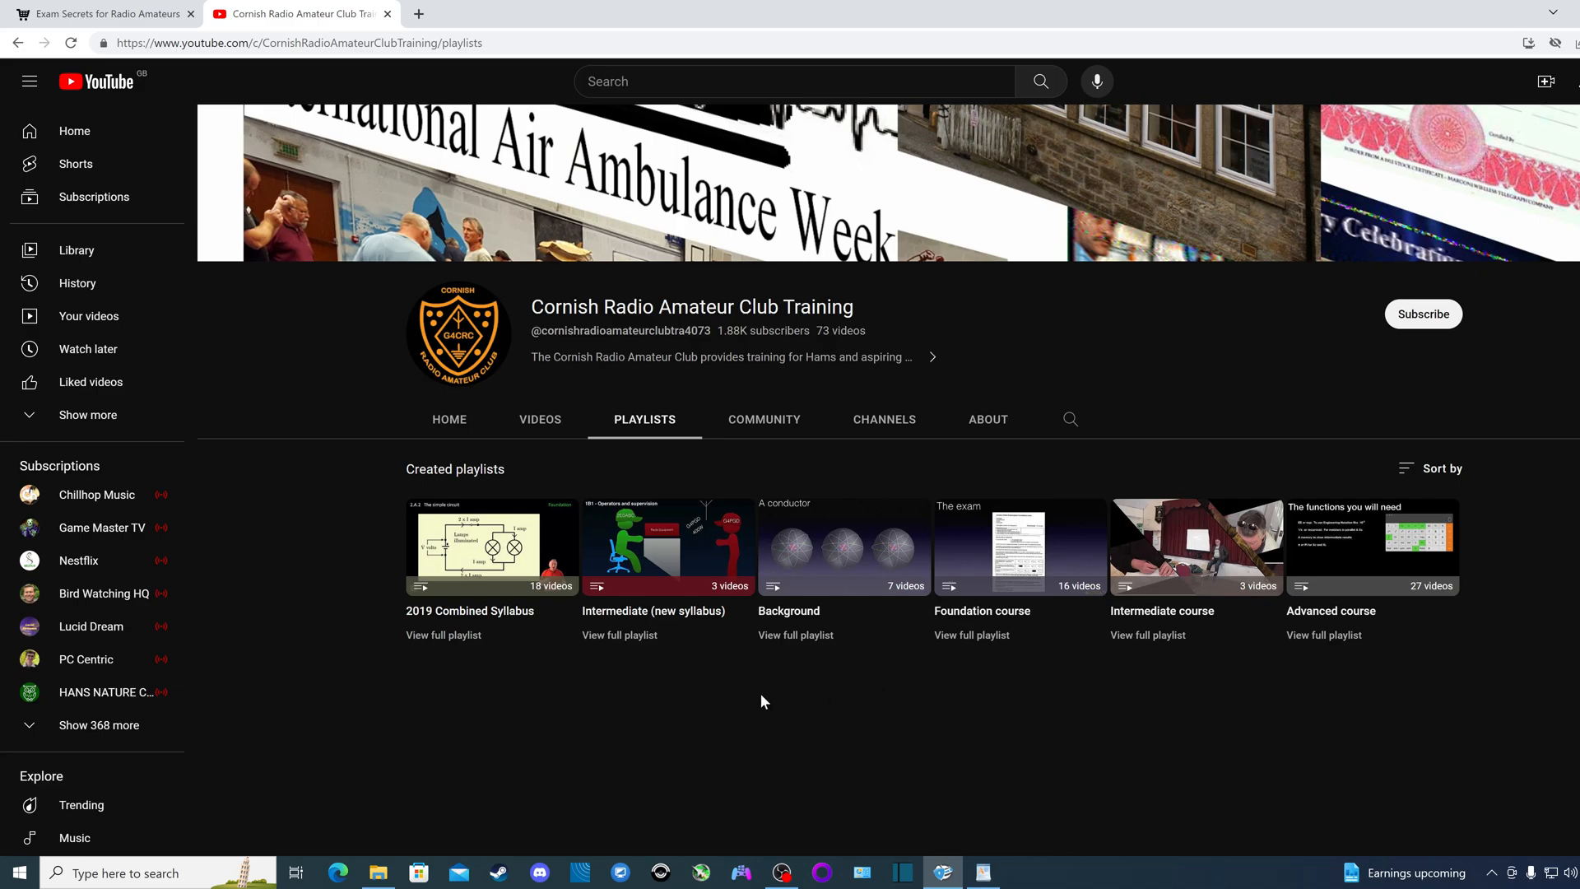
mouse_move(652, 693)
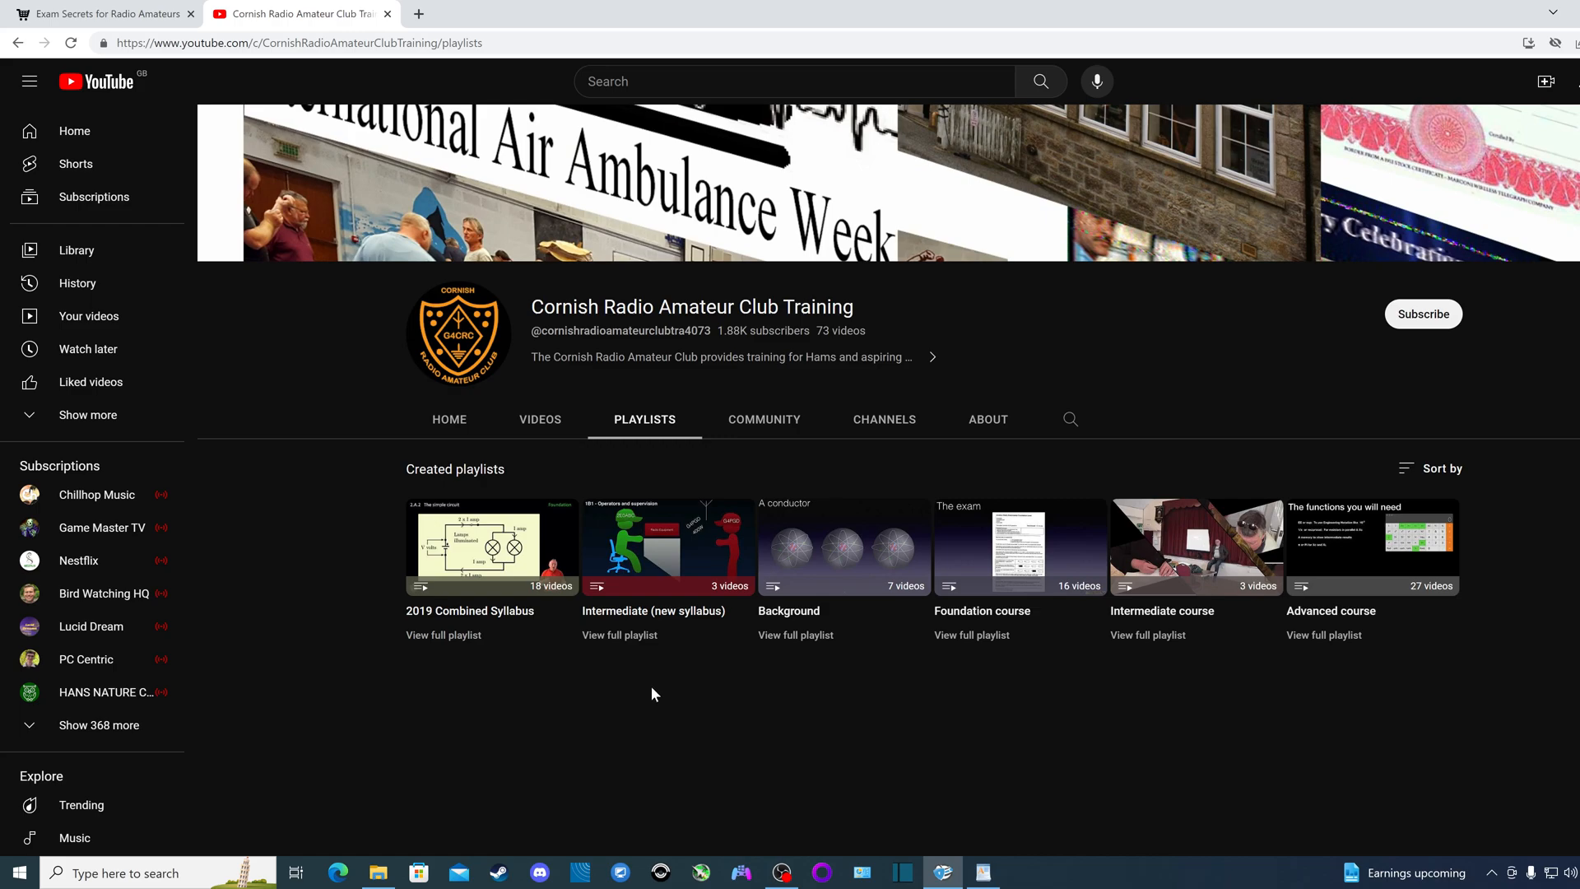
click(980, 873)
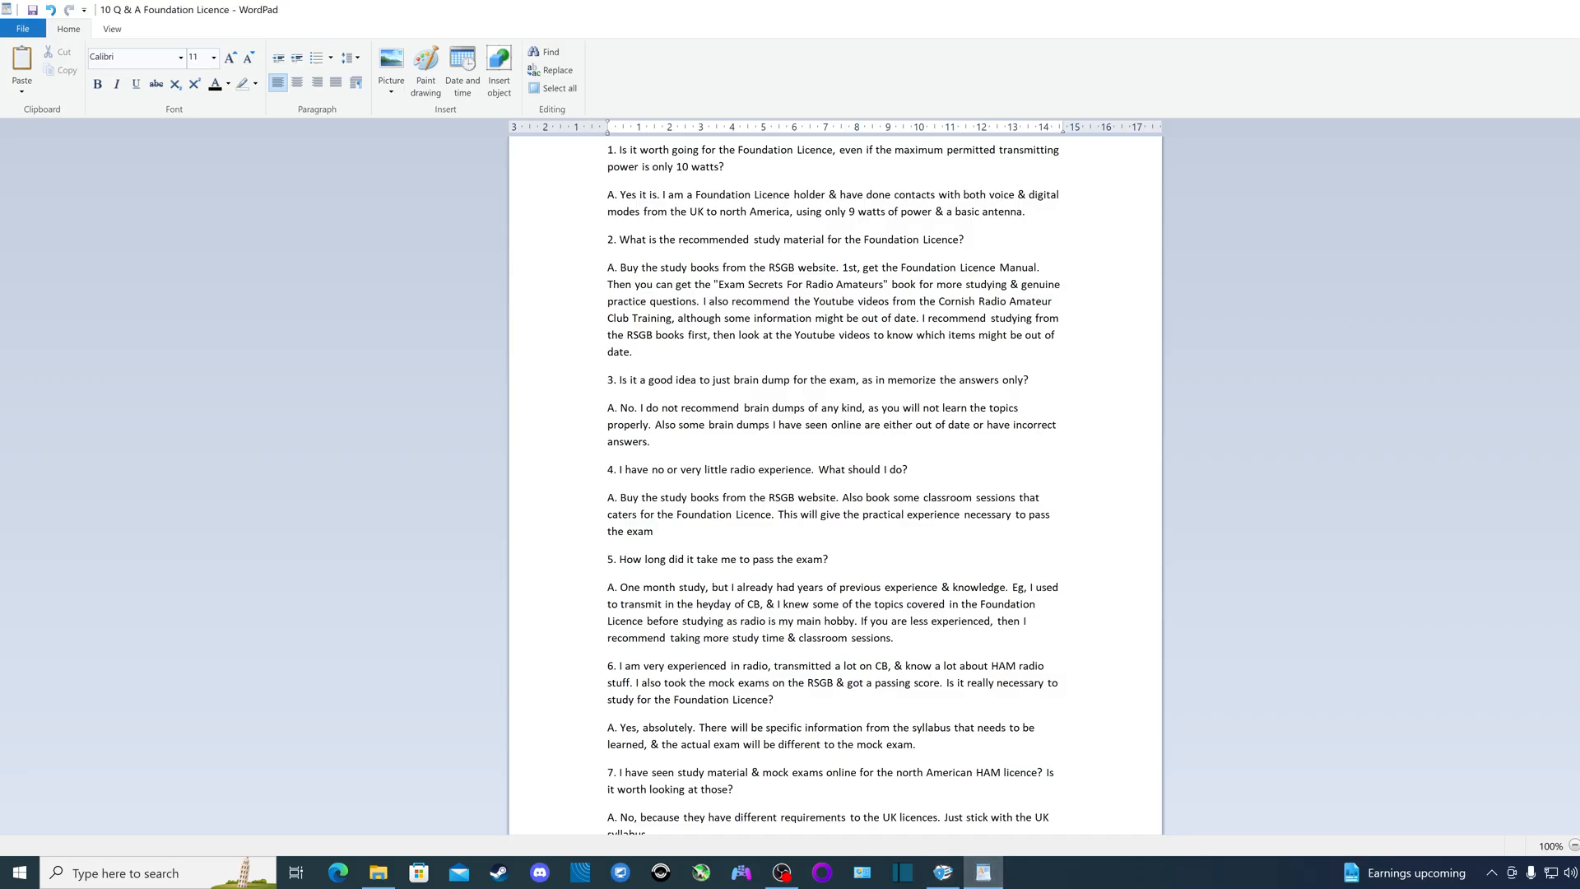
mouse_move(554, 511)
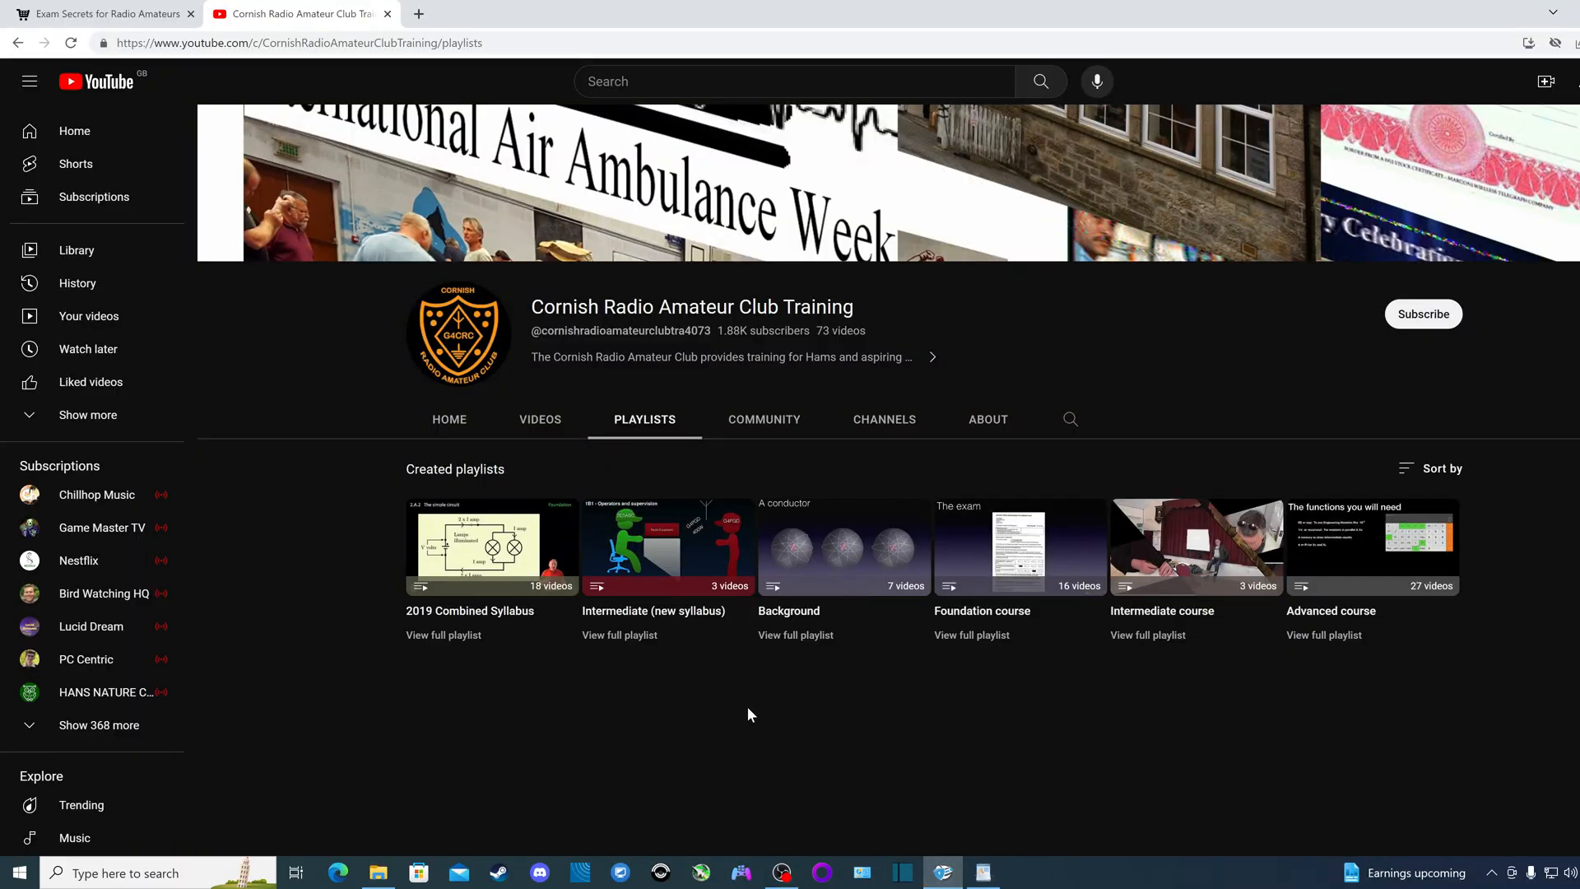
mouse_move(855, 809)
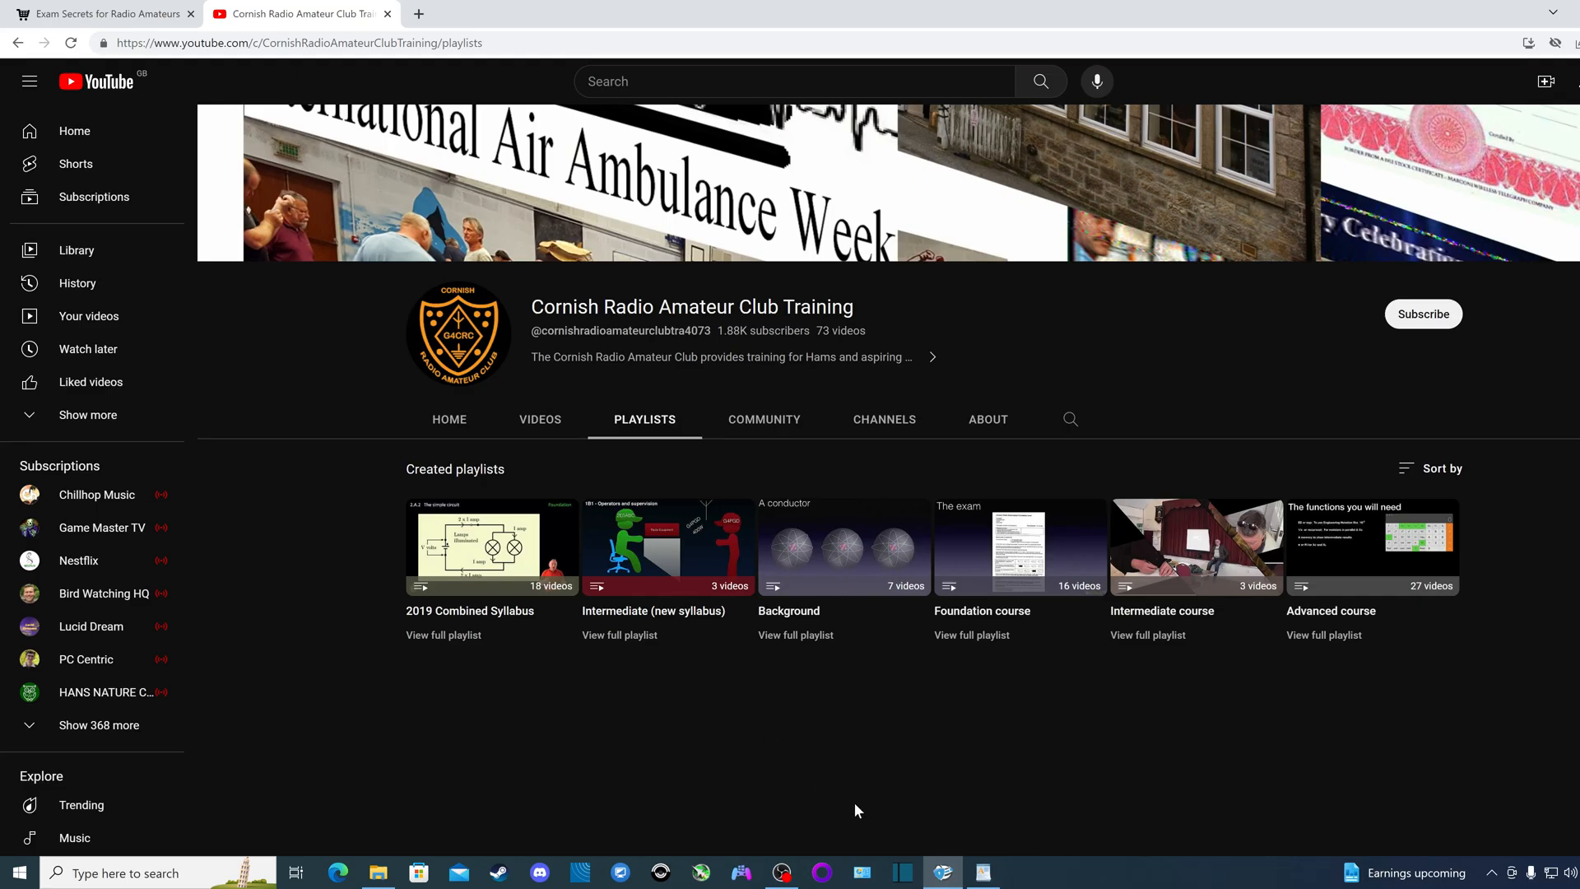
Step: Return to the 10 Q & A Foundation Licence document in WordPad
click(980, 872)
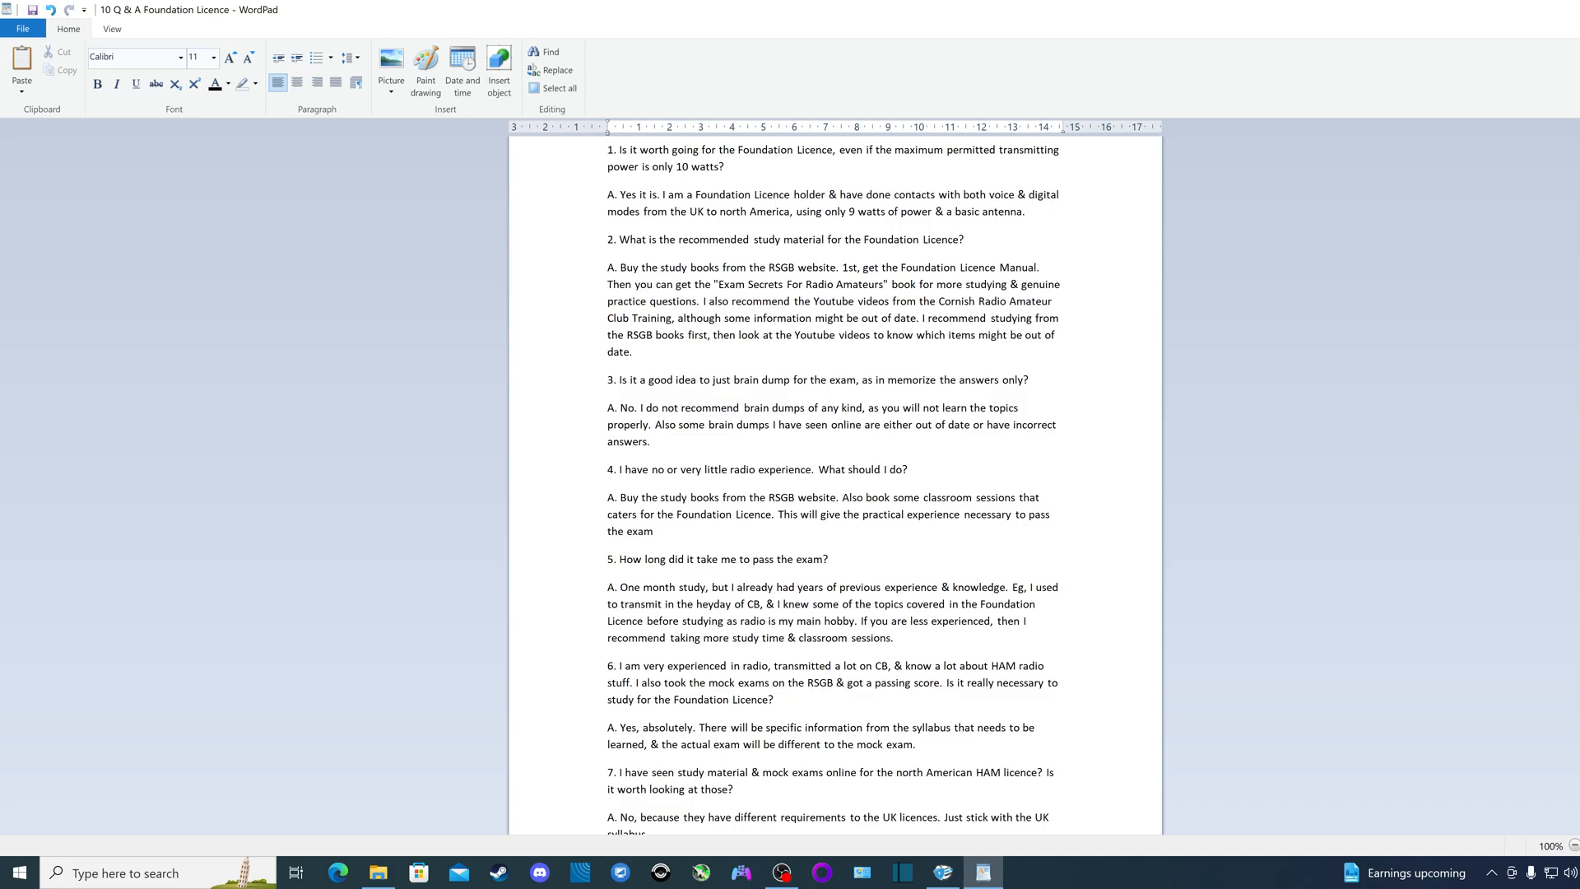
mouse_move(587, 396)
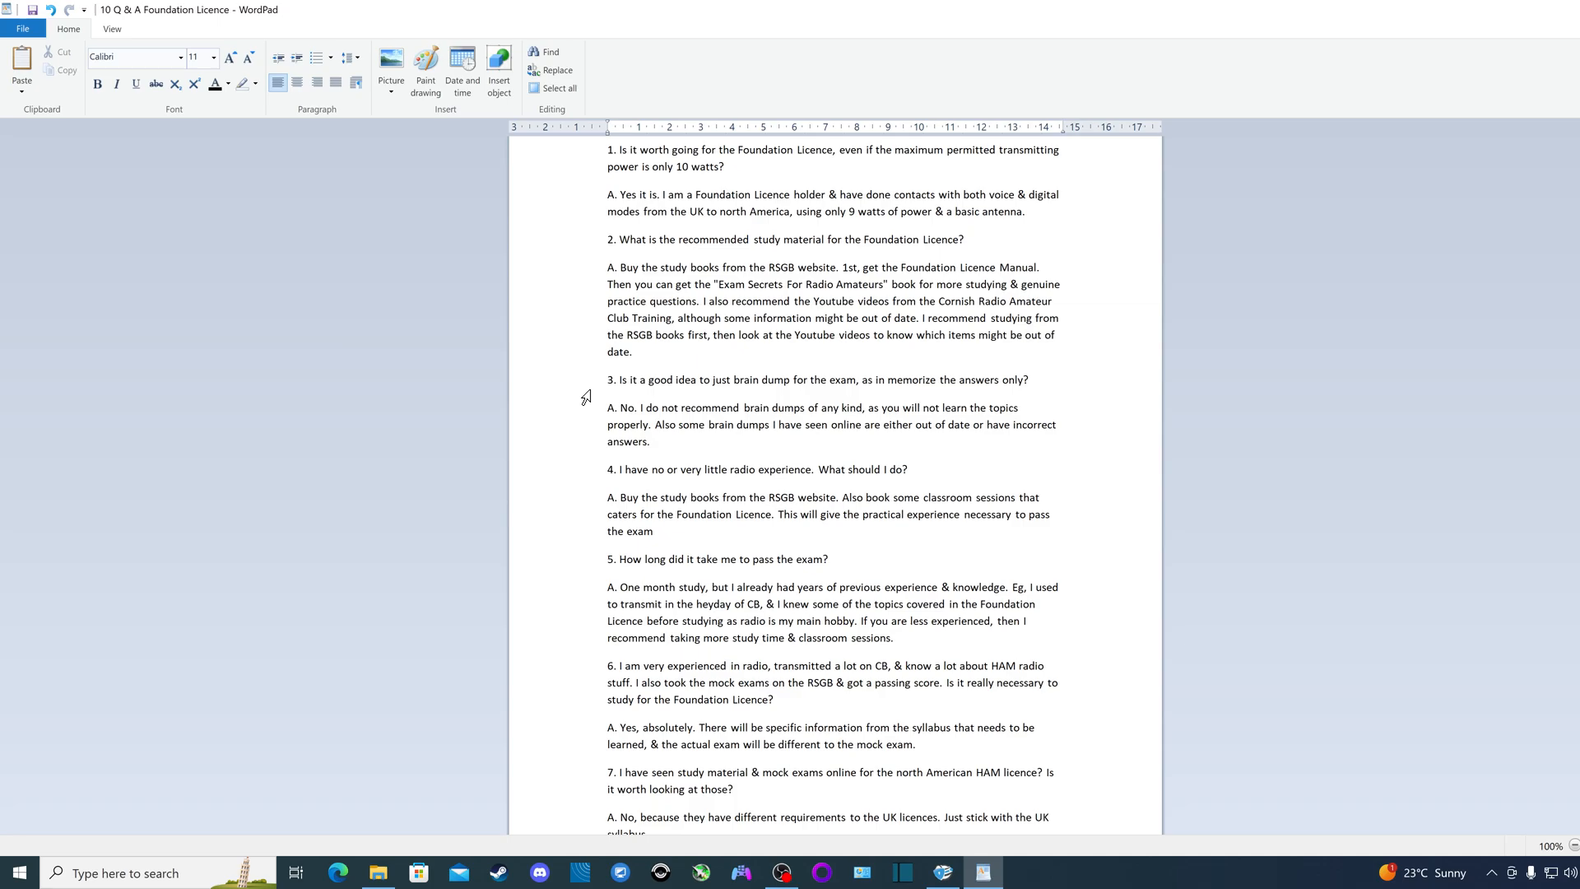
scroll(down, 3)
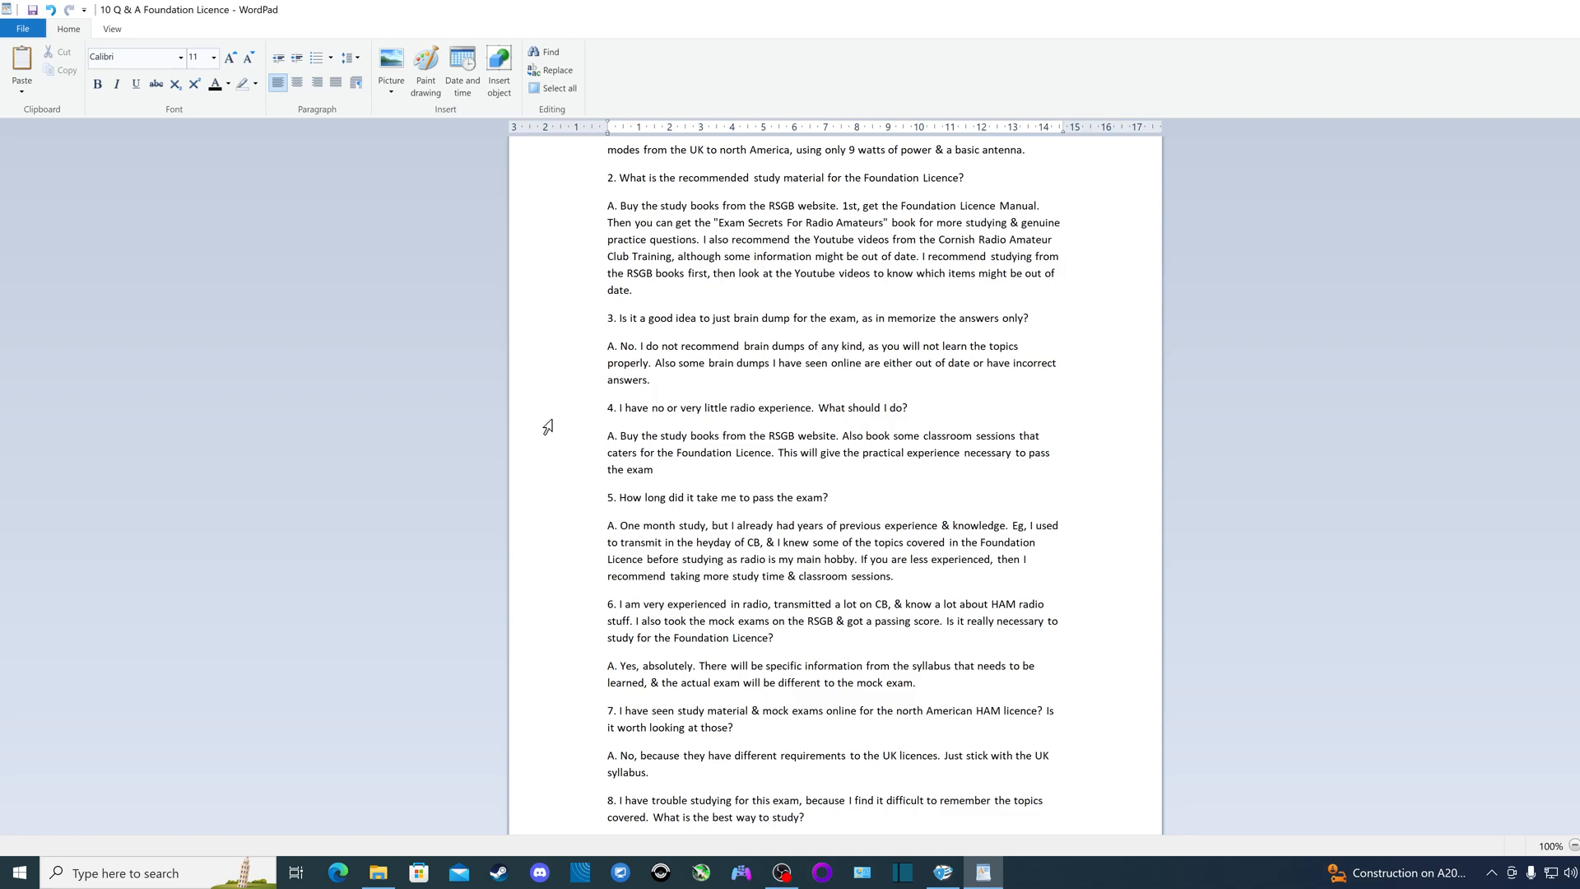
mouse_move(554, 434)
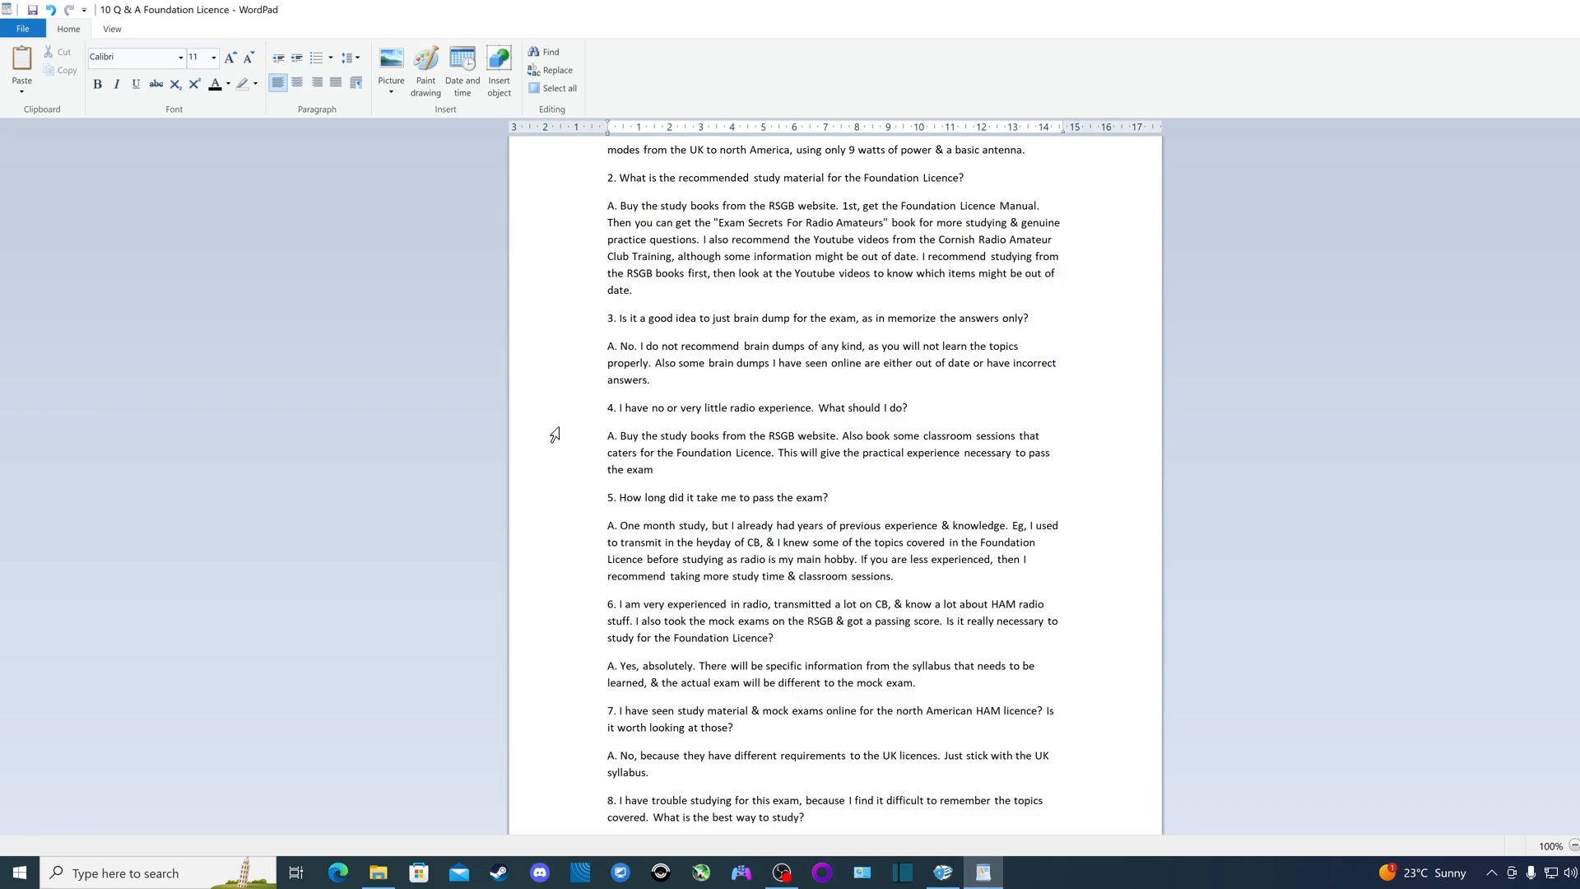
scroll(down, 3)
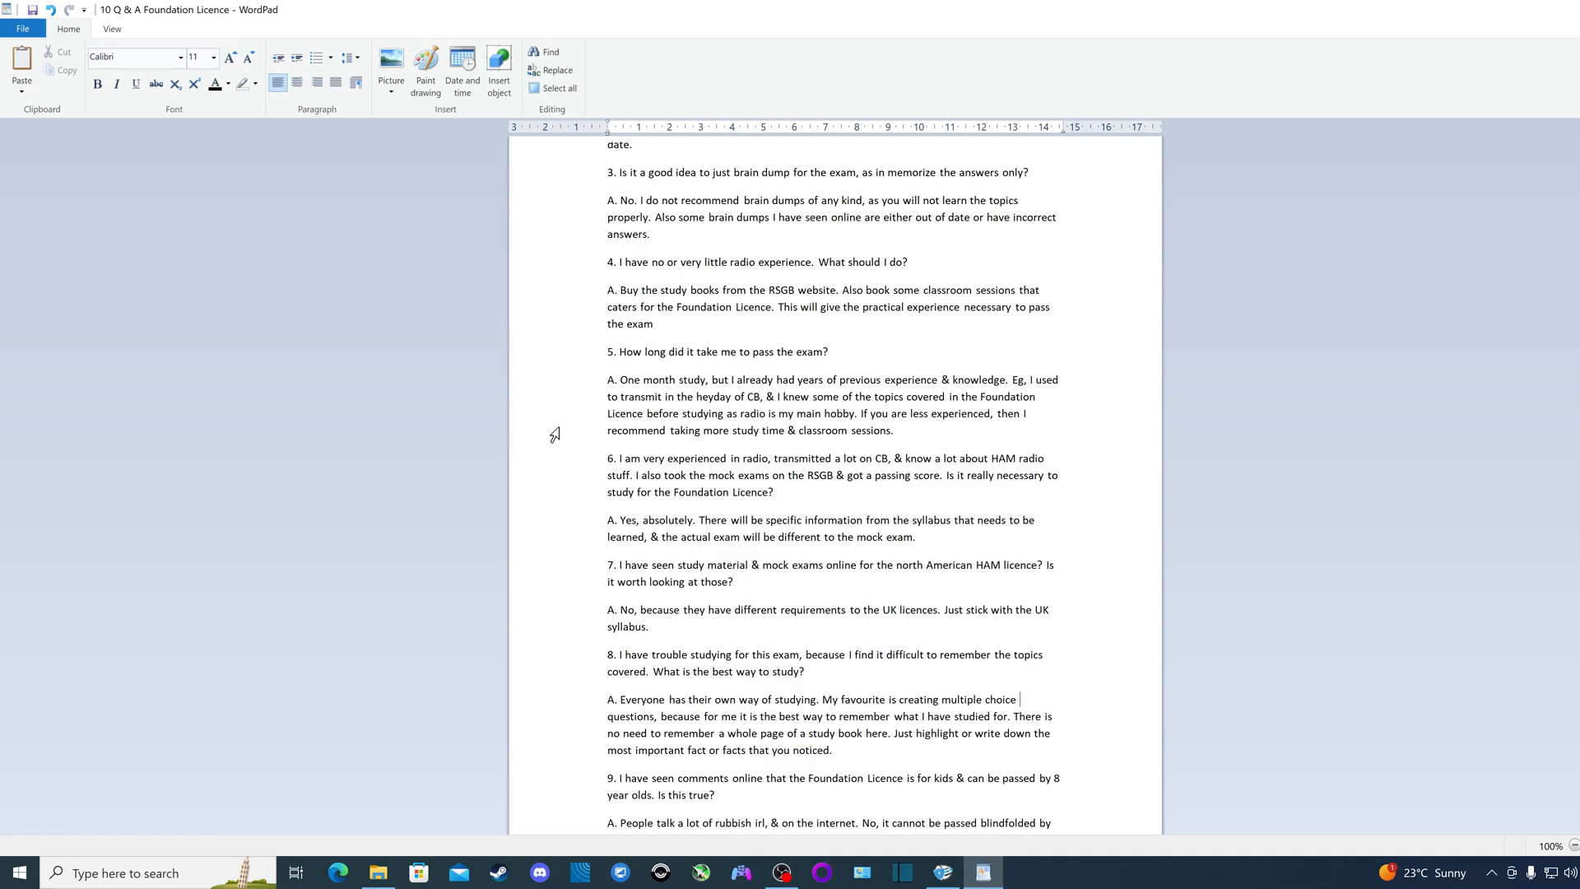
scroll(down, 3)
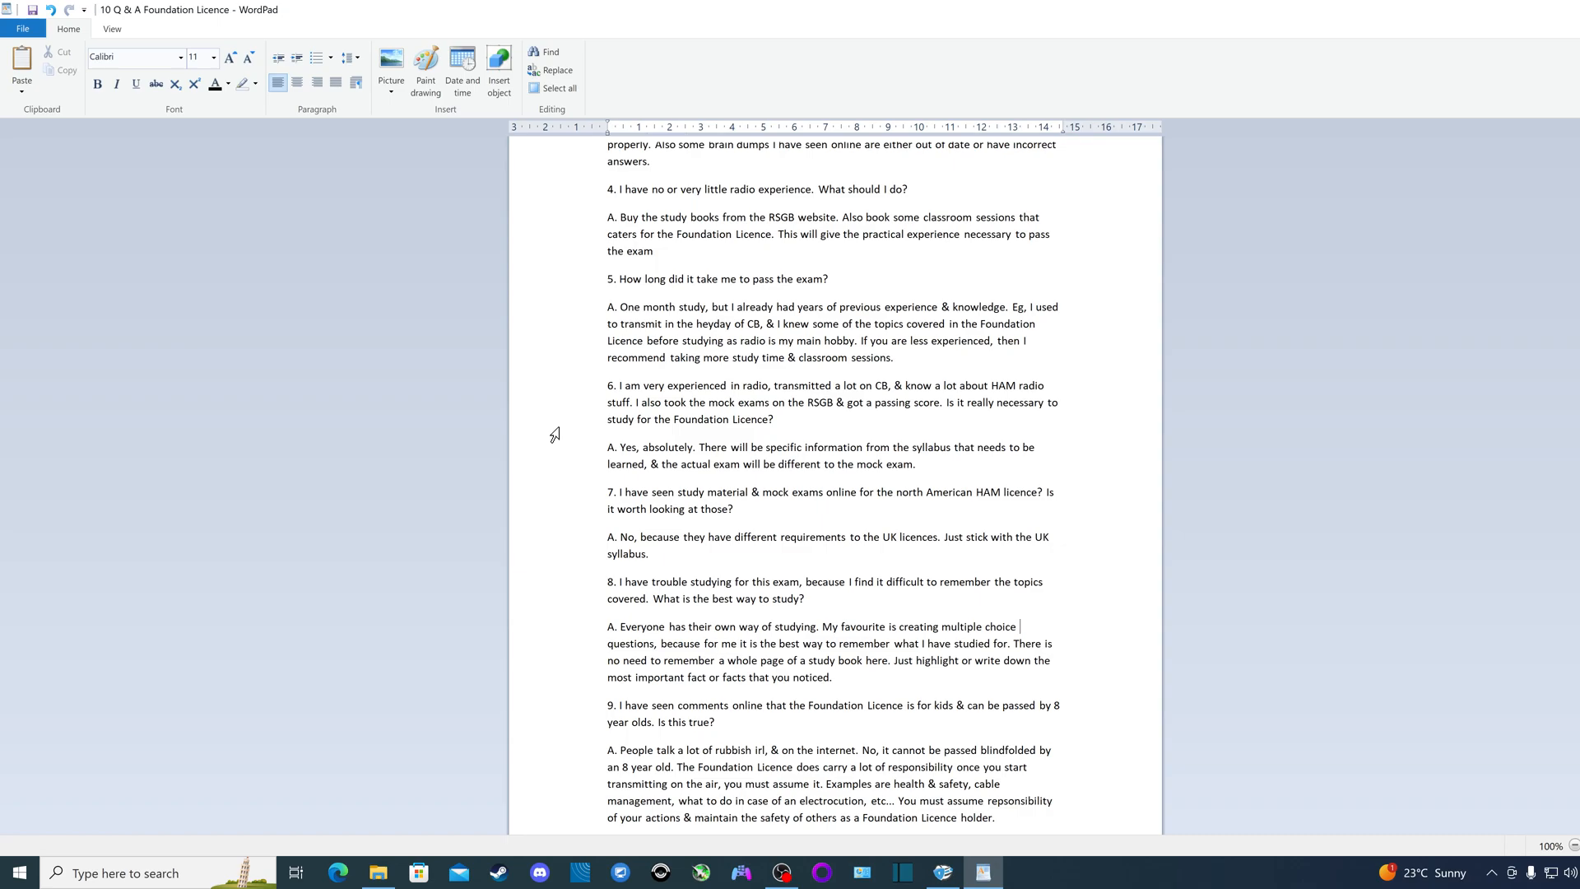
scroll(down, 3)
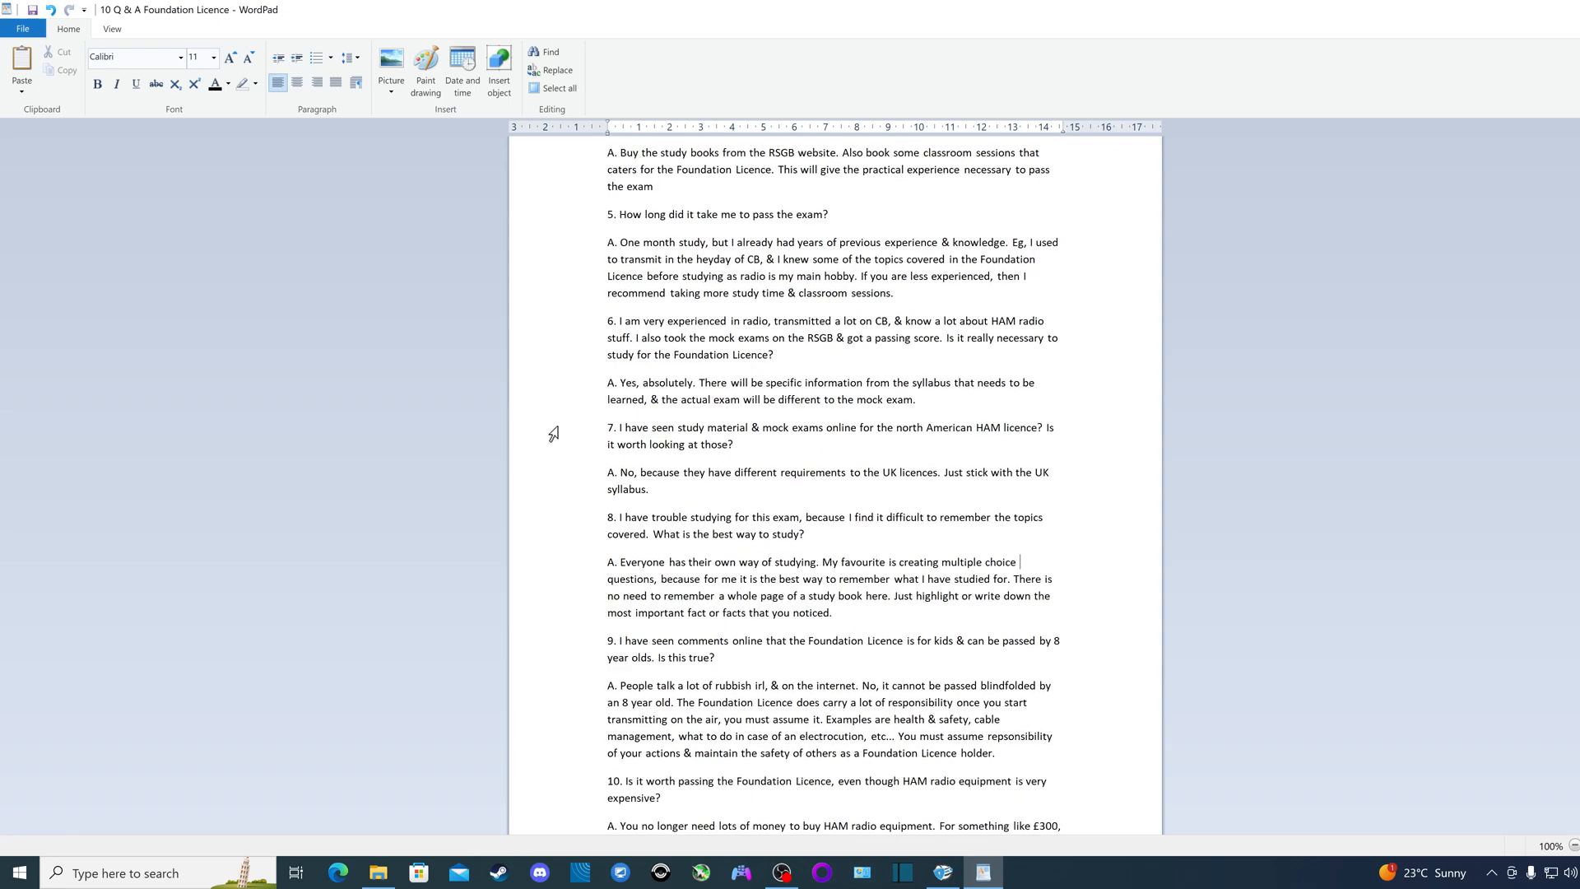
scroll(down, 3)
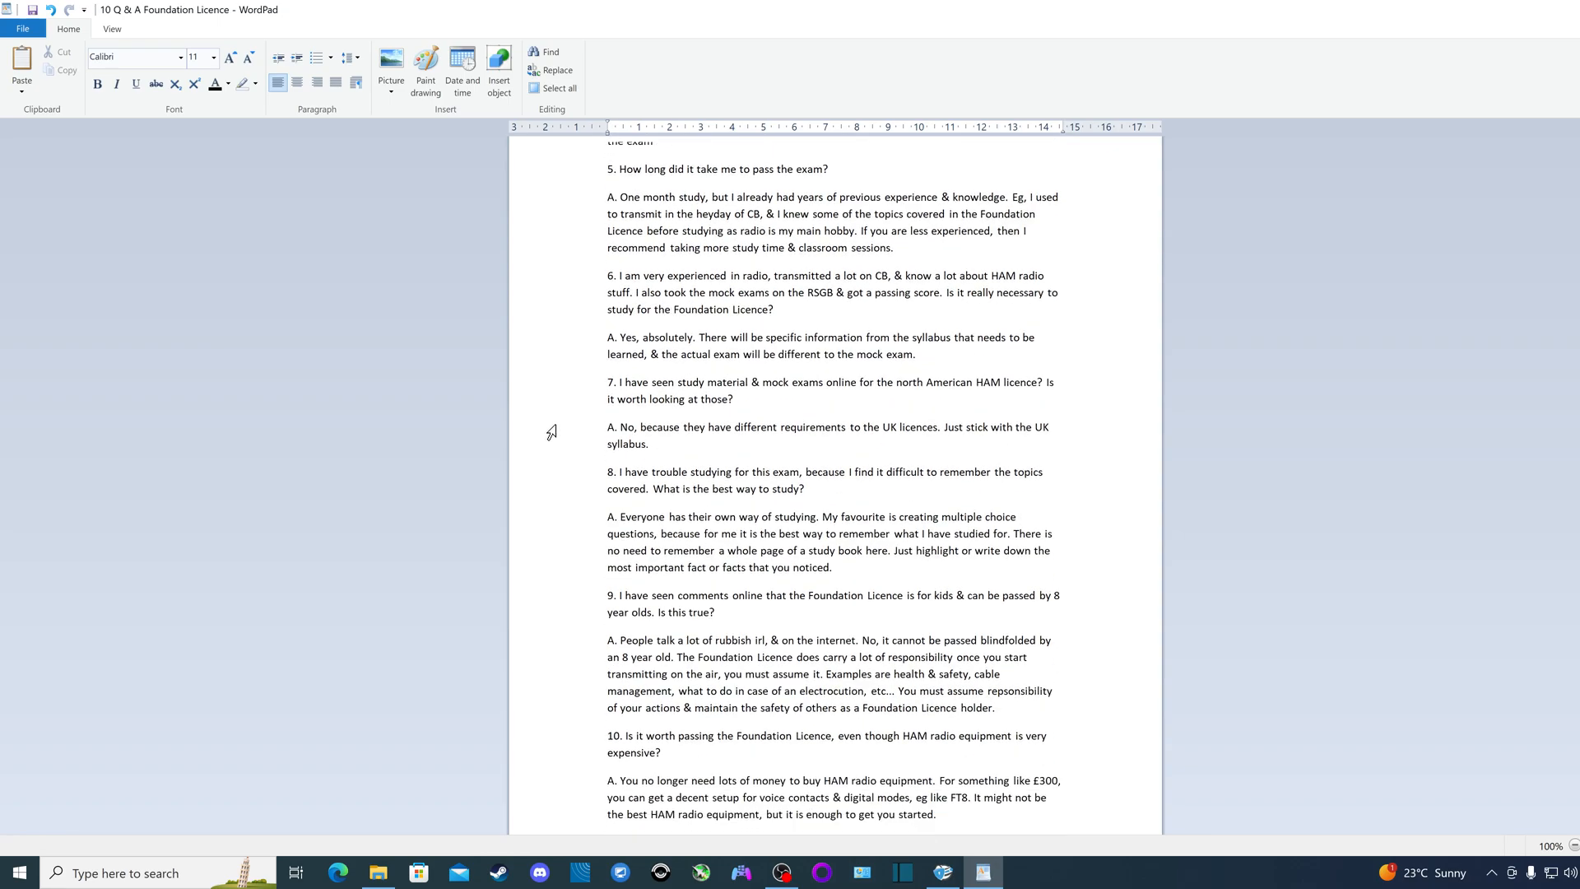
click(1018, 516)
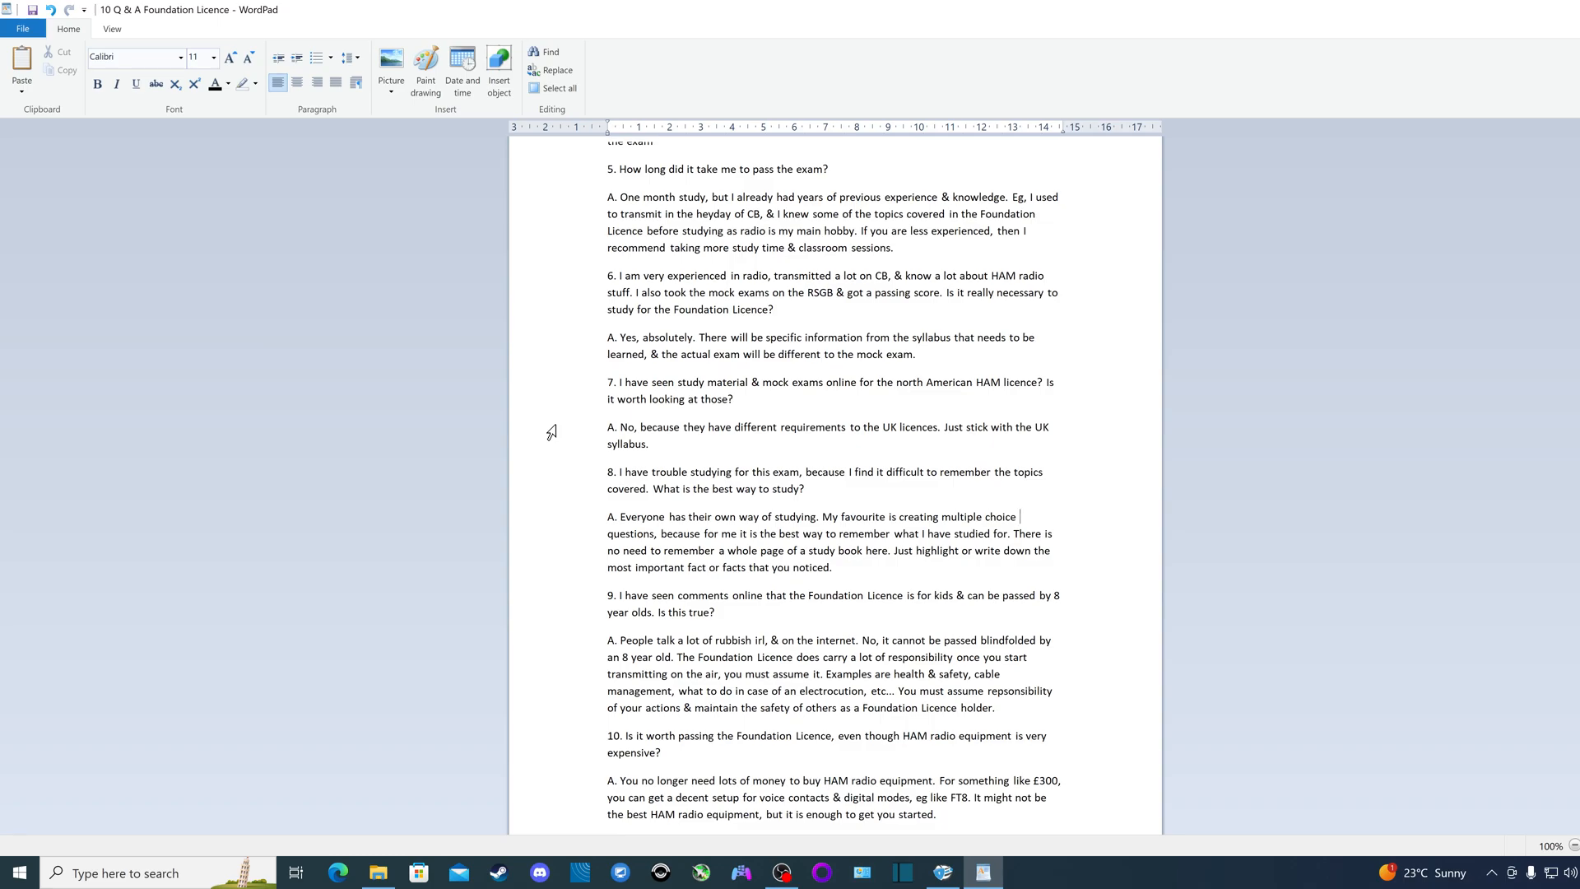